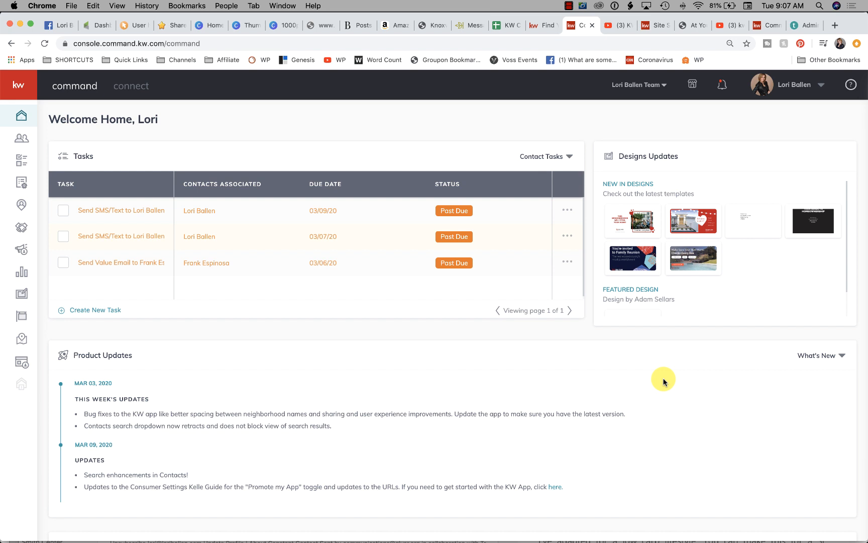
mouse_move(666, 381)
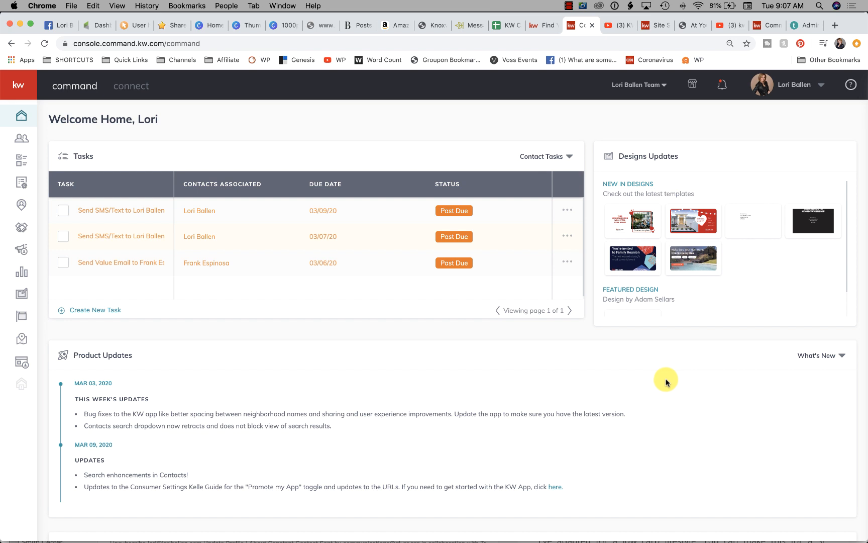
mouse_move(333, 373)
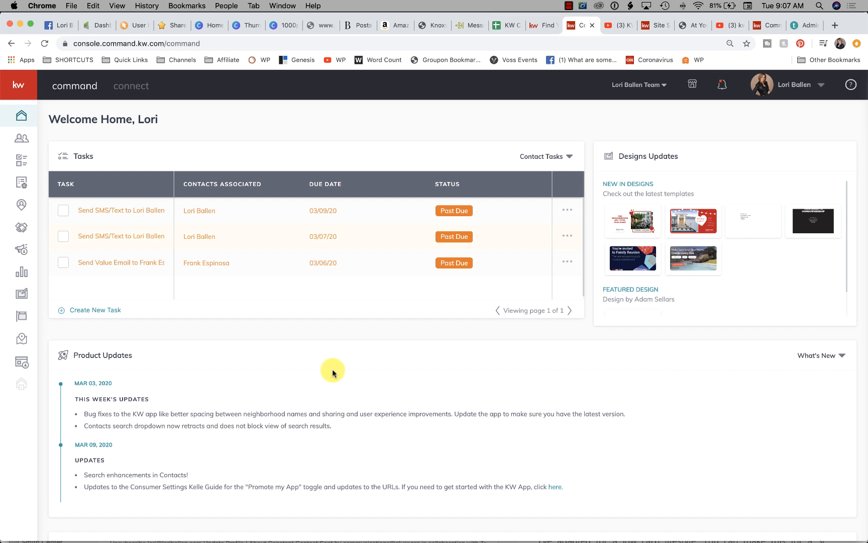
mouse_move(181, 346)
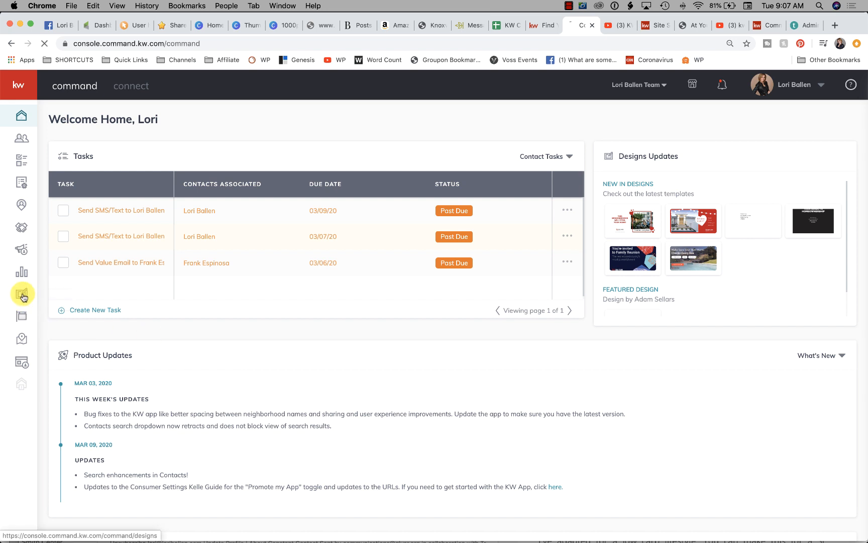
Browse the saved Designs by Landing page, Social and Email filters, finishing on Social (47 templates)
click(21, 293)
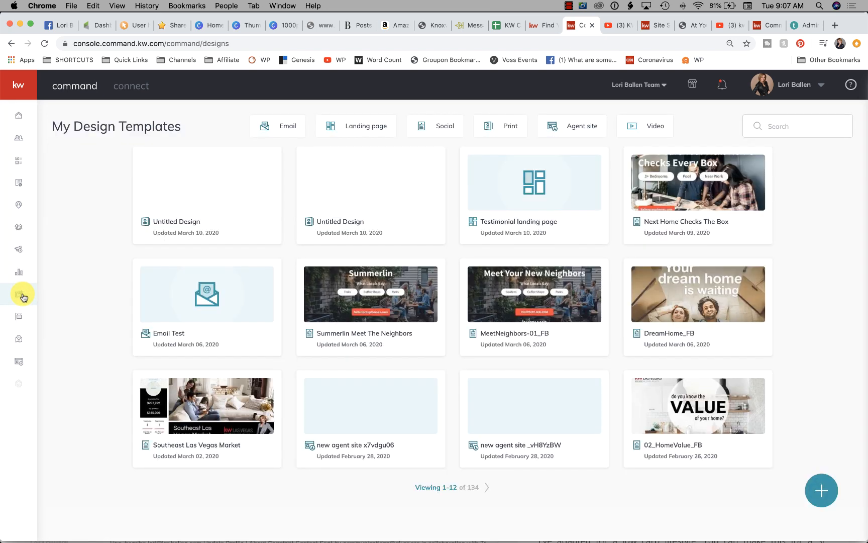
mouse_move(63, 278)
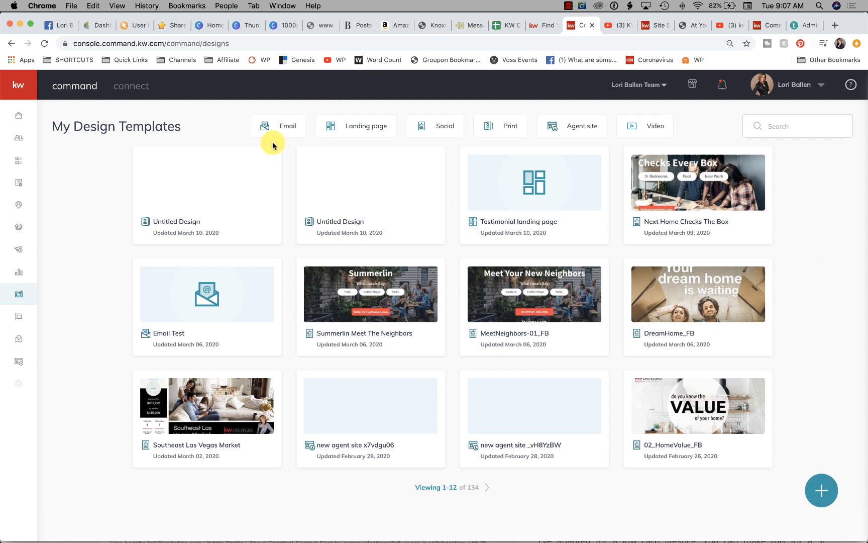
click(356, 126)
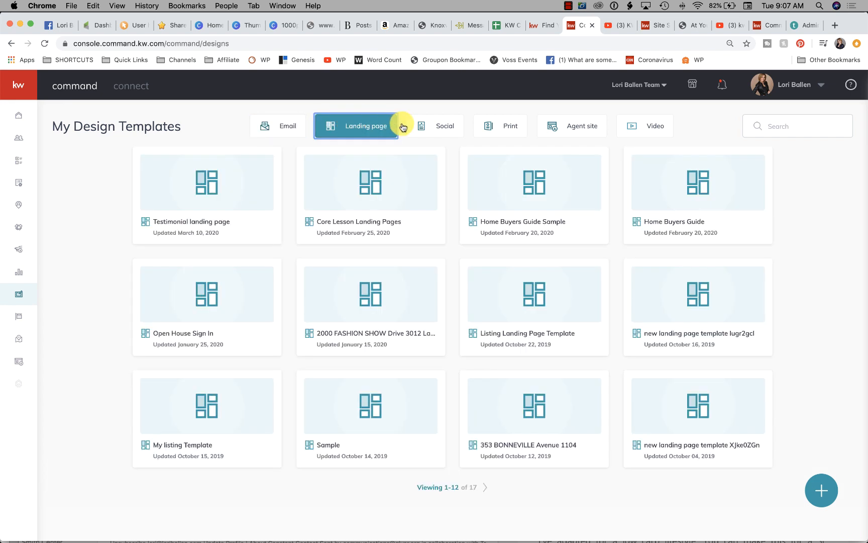
click(435, 126)
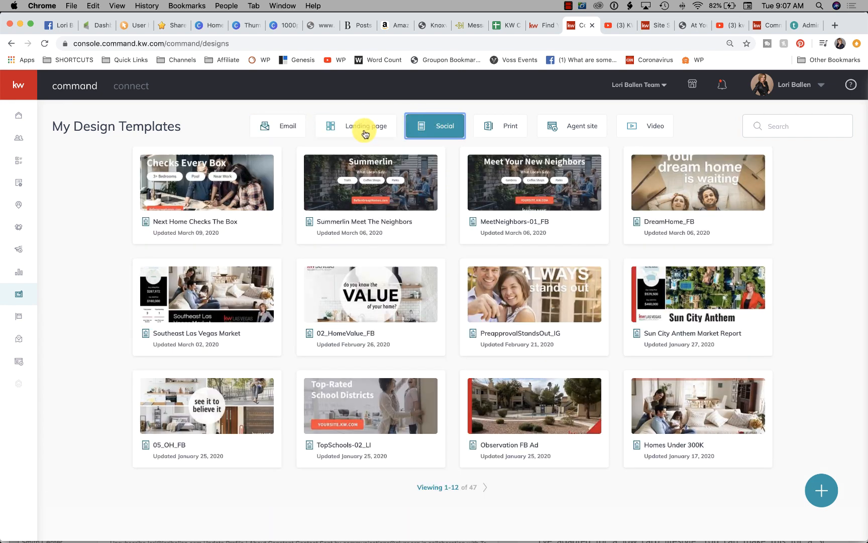
click(277, 126)
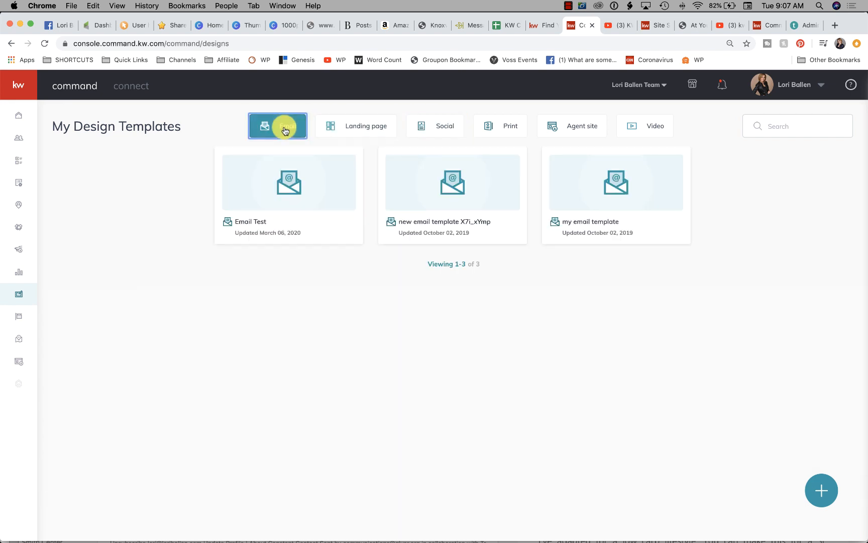
mouse_move(429, 131)
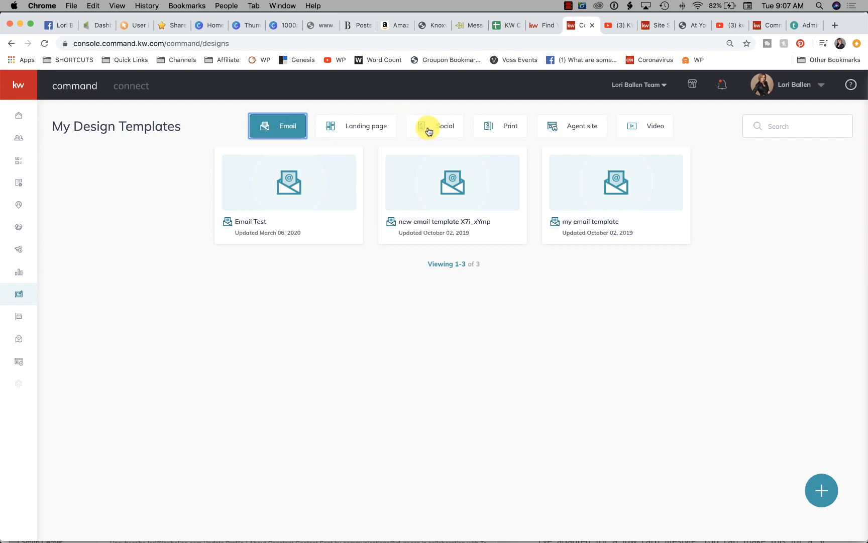
click(435, 126)
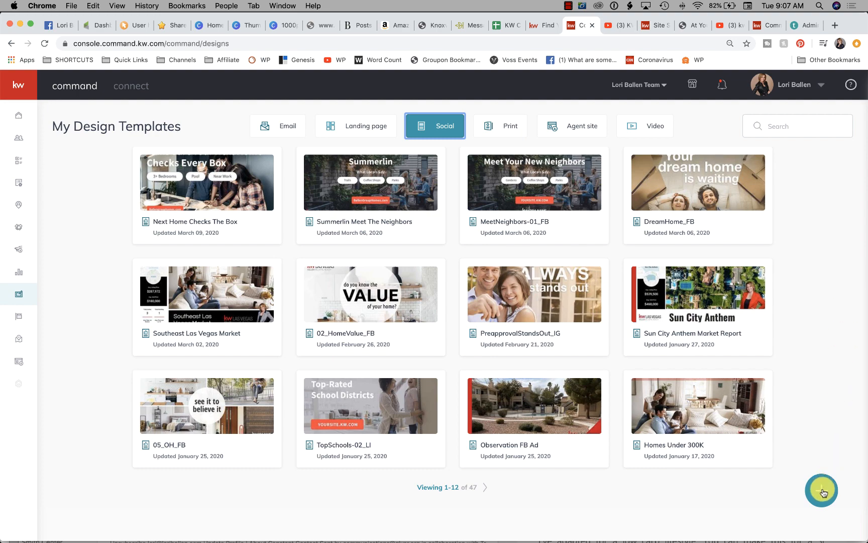
Start a new design via the + button and choose Social as its type
click(822, 491)
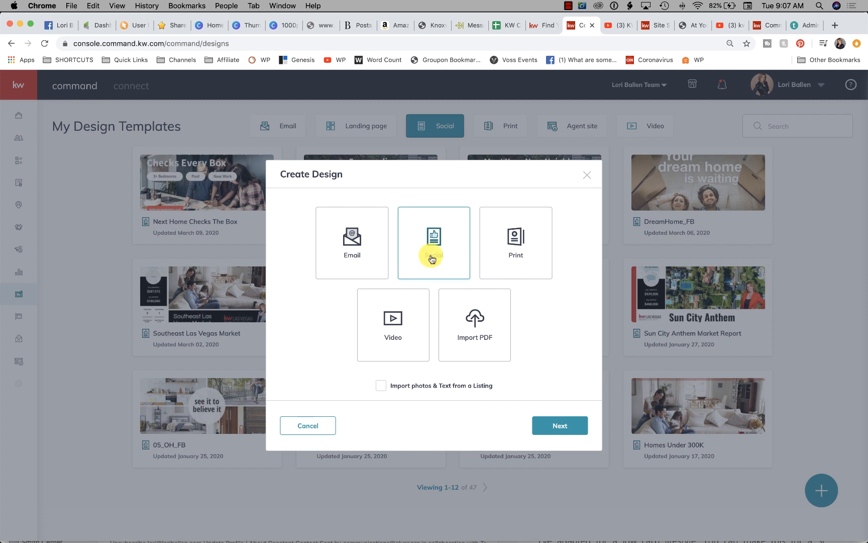
mouse_move(380, 254)
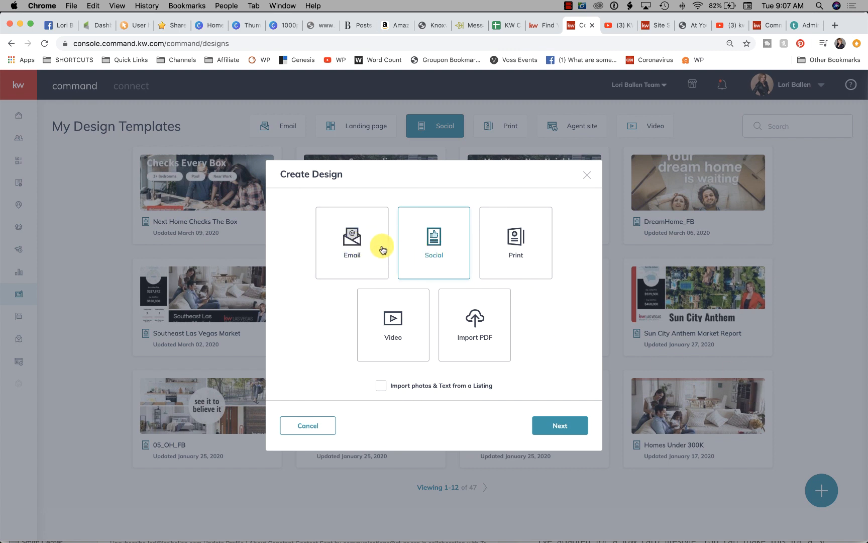
mouse_move(354, 276)
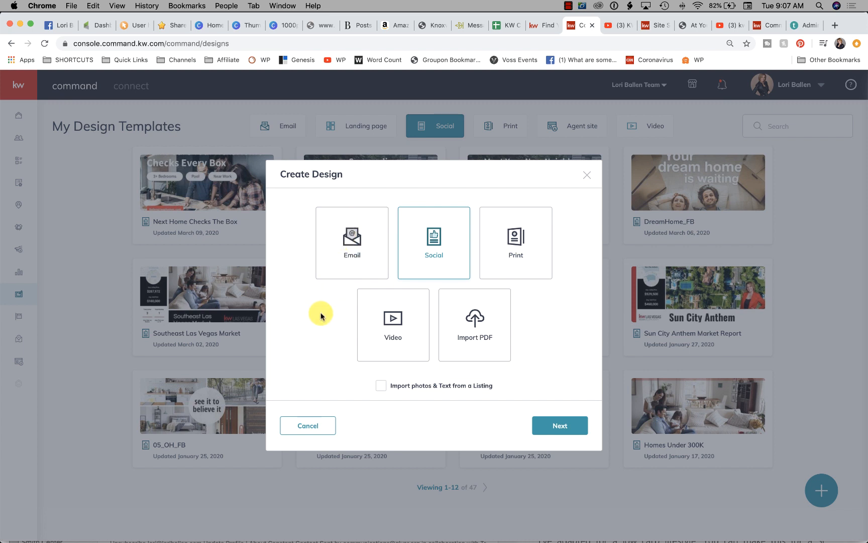
mouse_move(433, 235)
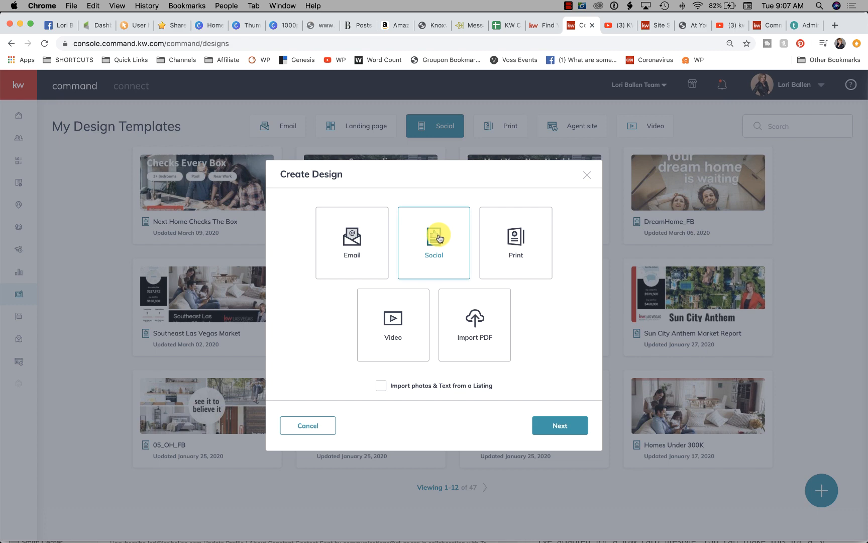
click(560, 425)
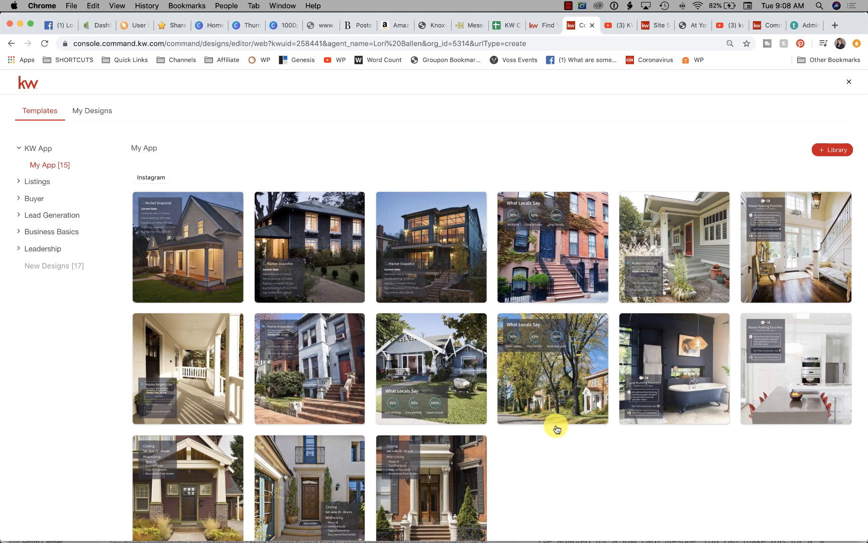
mouse_move(68, 220)
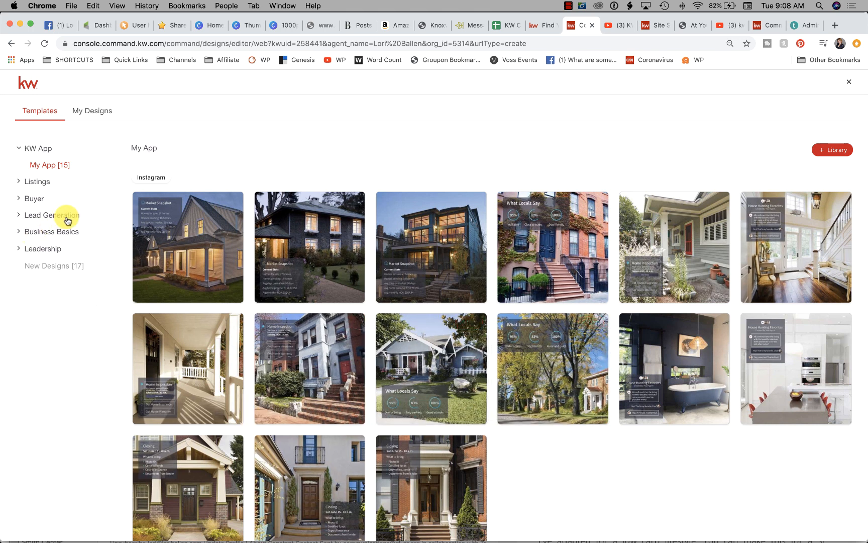
mouse_move(23, 235)
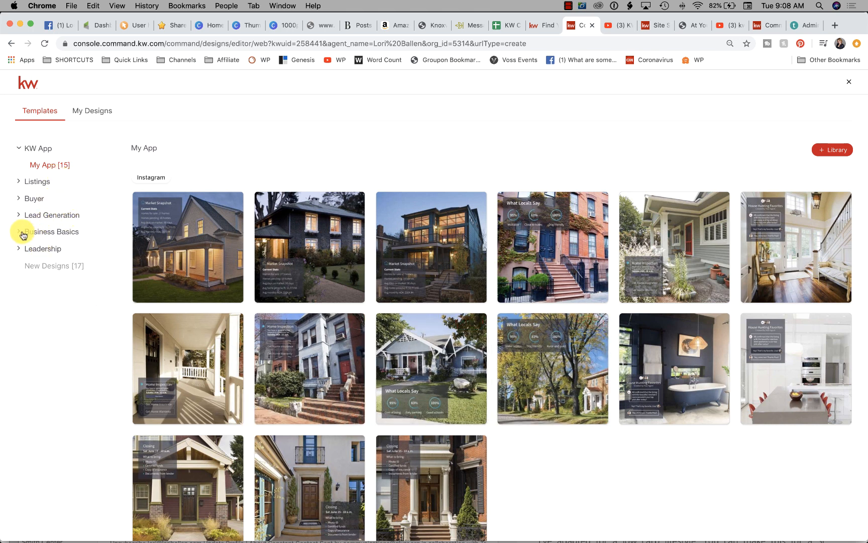
Expand Business Basics and open the Email Signatures templates in the editor
click(52, 231)
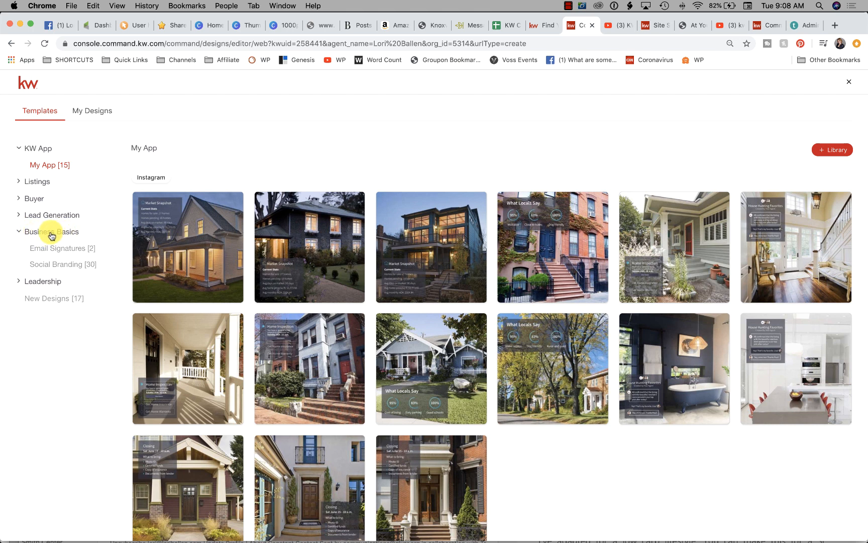
mouse_move(75, 235)
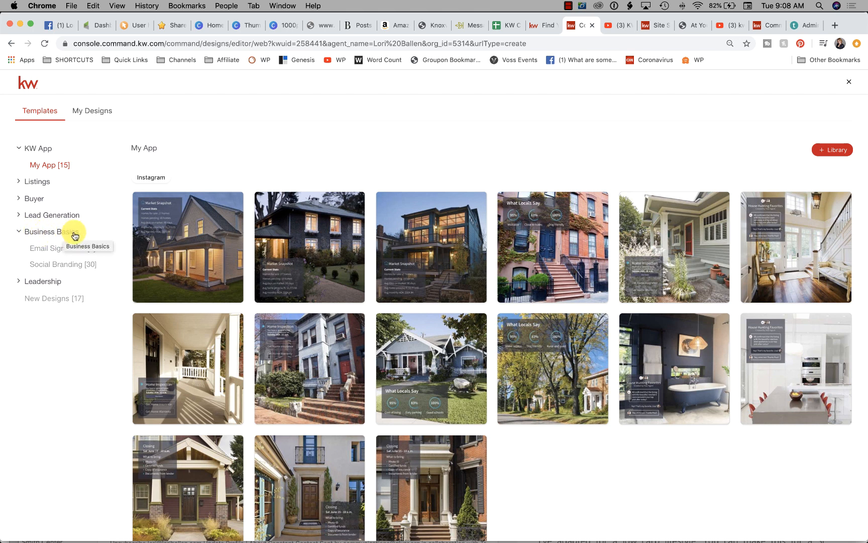
click(54, 248)
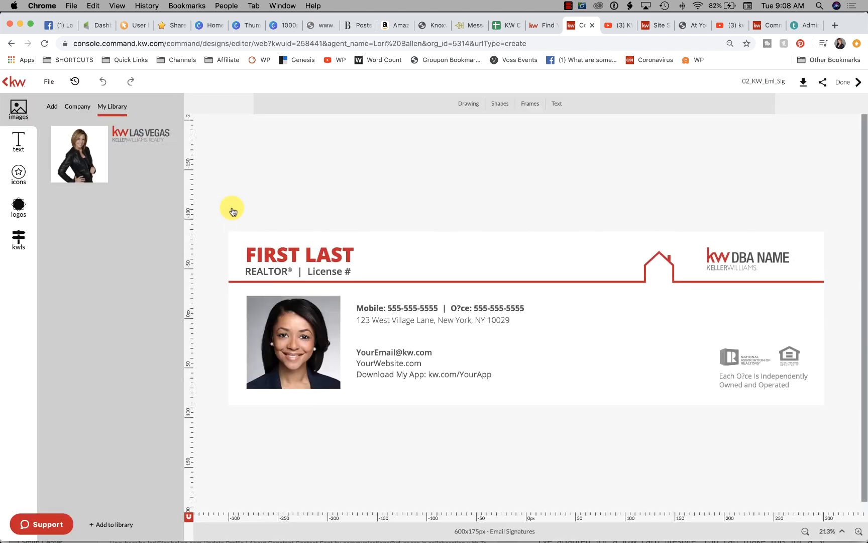
mouse_move(105, 164)
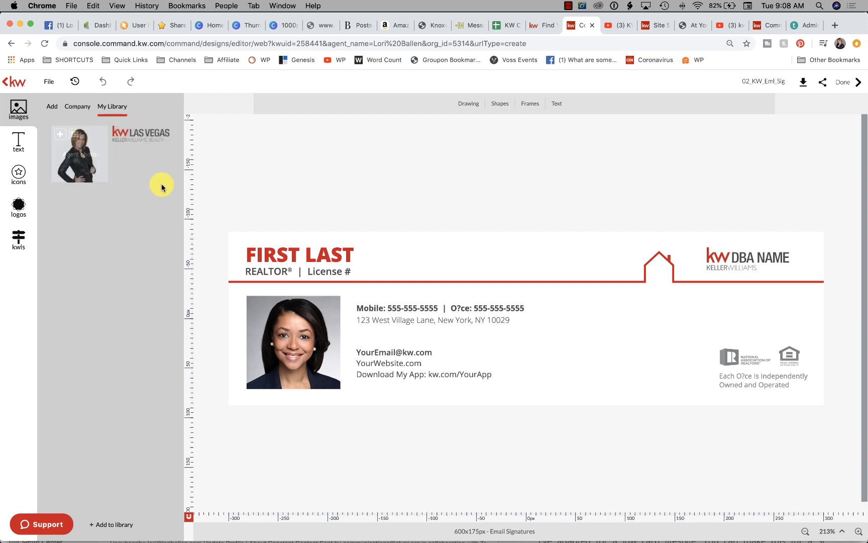
Upload the headshot Lori 2020.jpg from the computer by searching for it in the file dialog
click(51, 105)
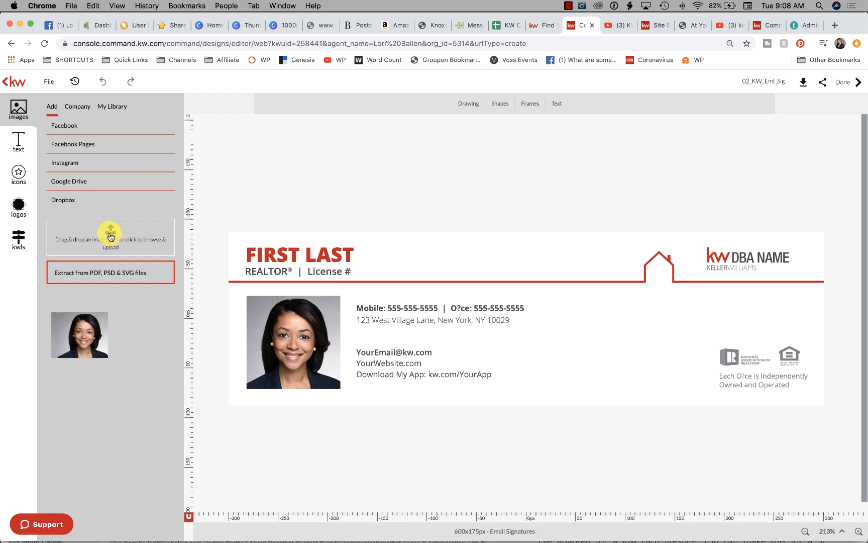
click(111, 237)
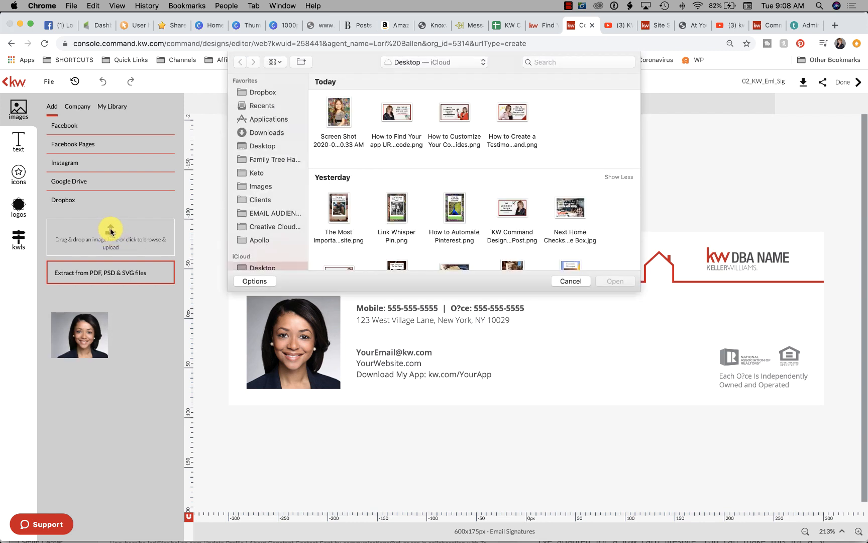
click(576, 61)
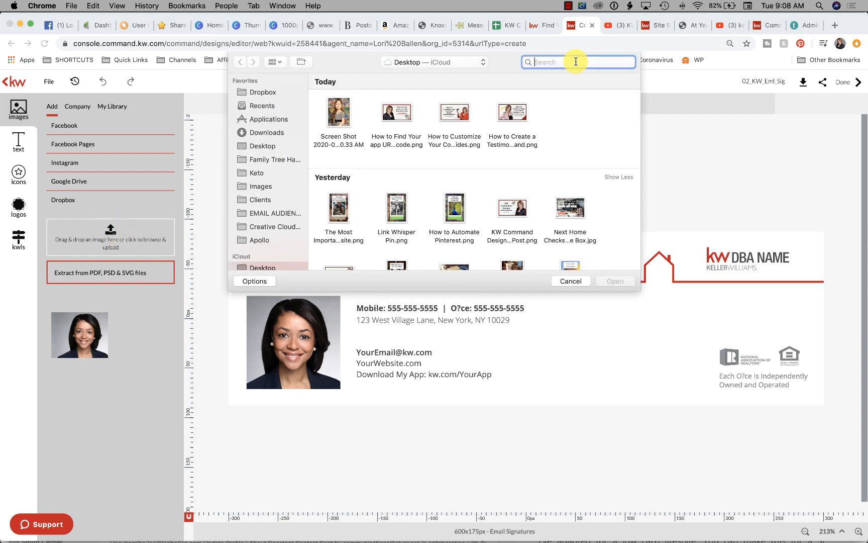
text(p)
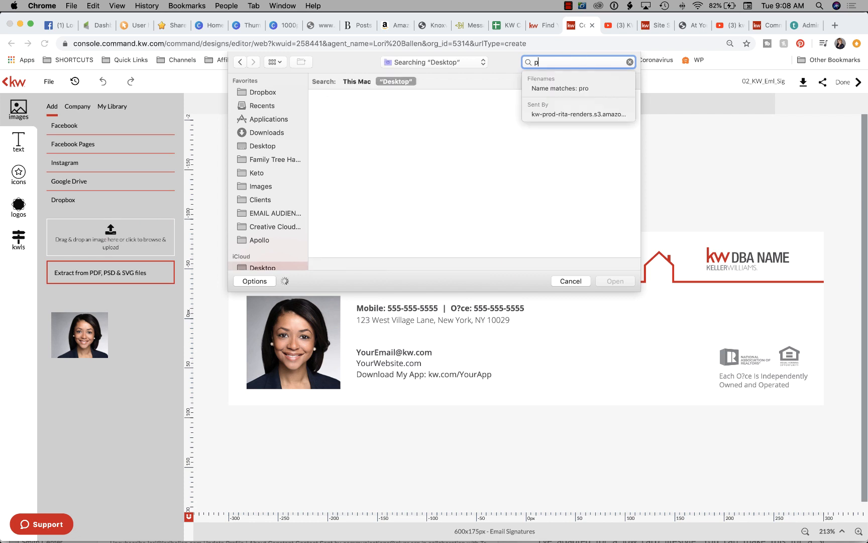
text(2020)
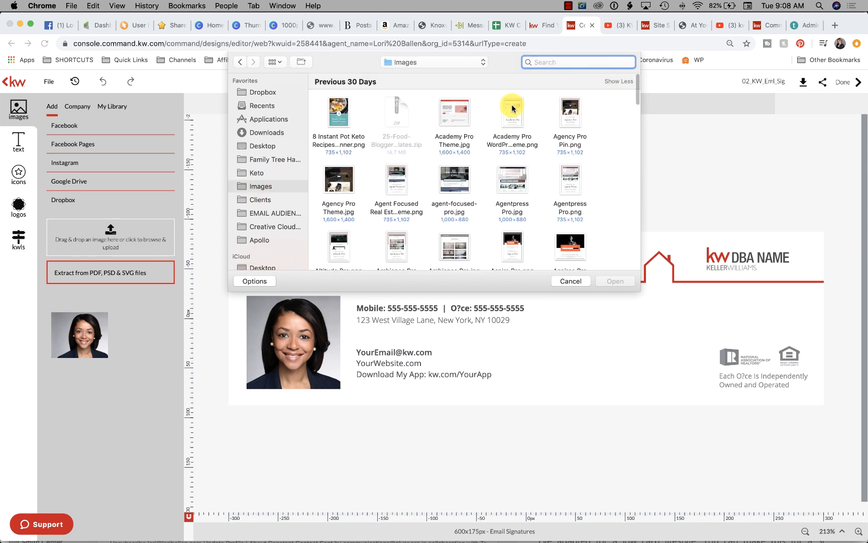
text(lori ballen 2020)
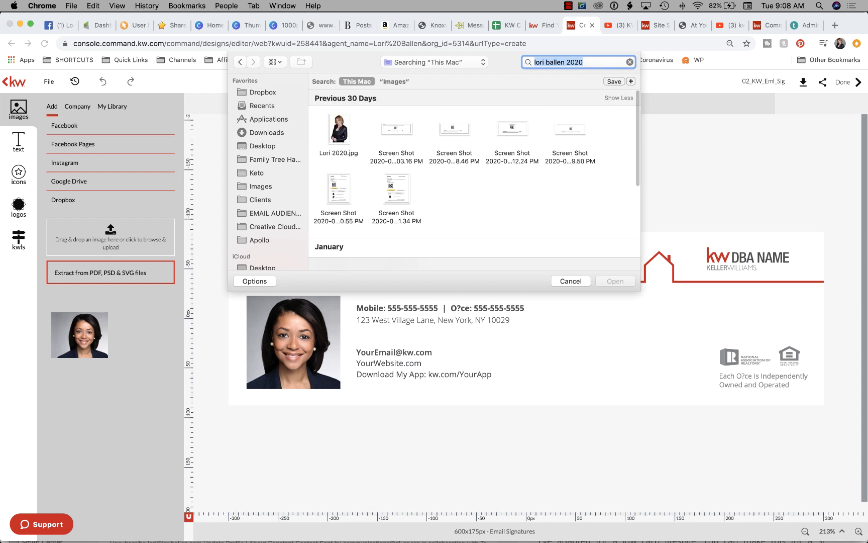
click(338, 128)
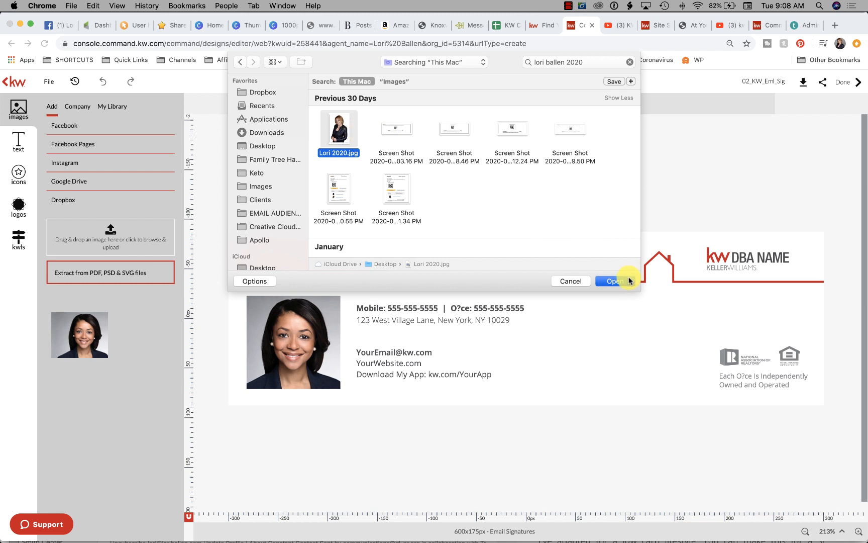
click(611, 280)
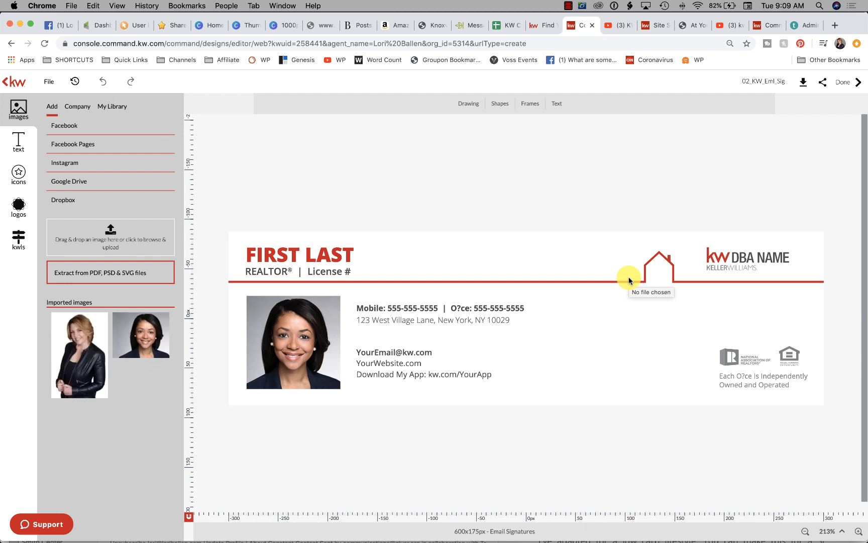
mouse_move(79, 355)
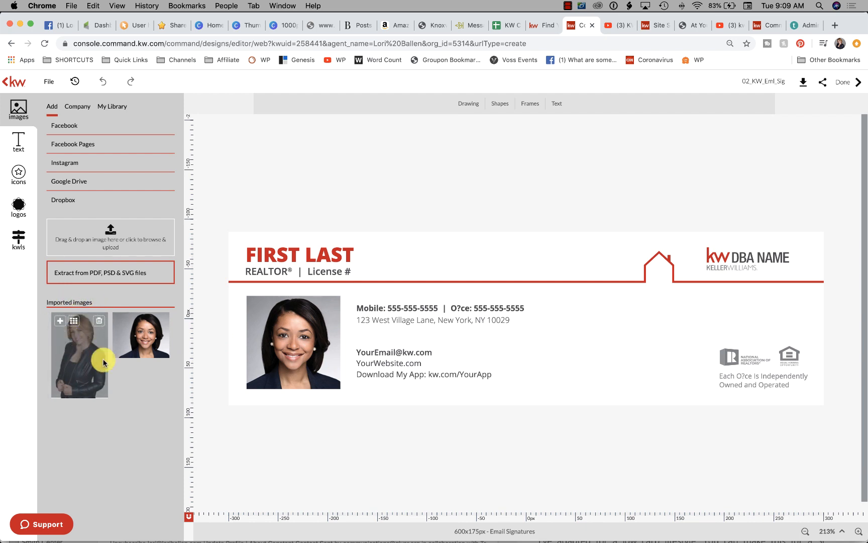
Swap the sample headshot for the imported photo and start positioning it in the frame
click(293, 341)
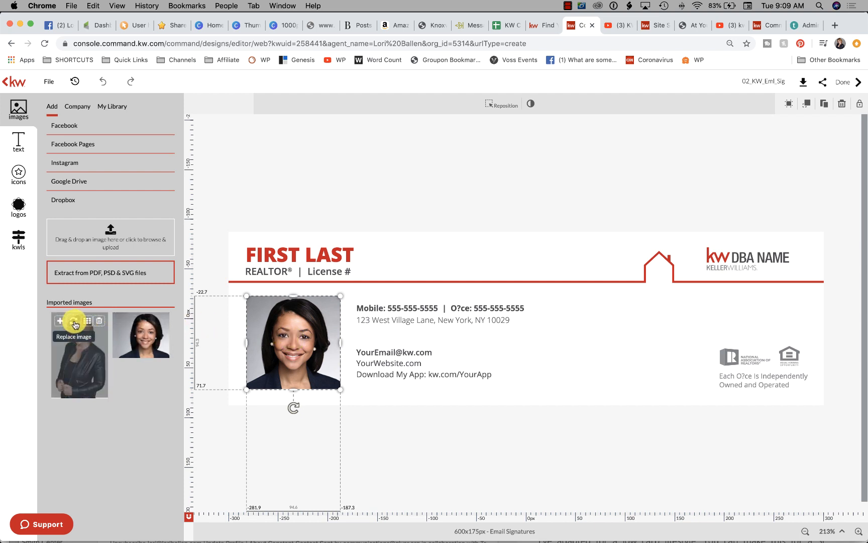
click(73, 336)
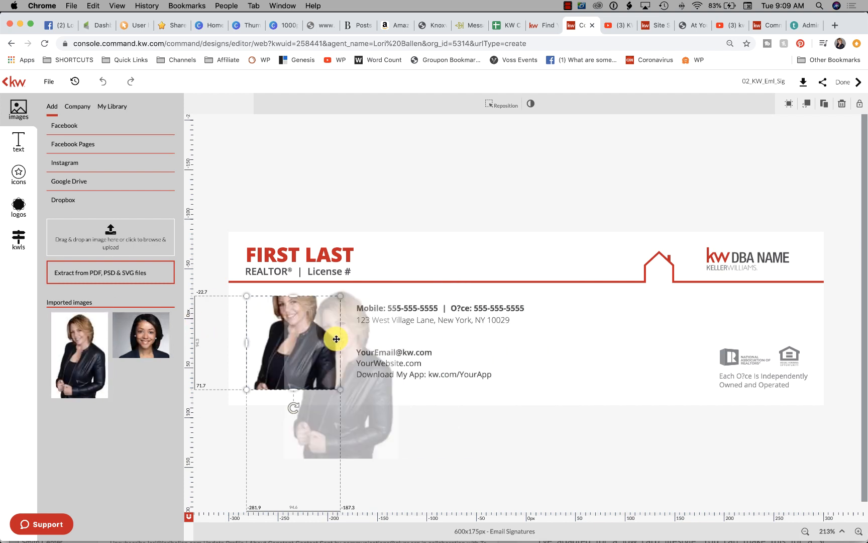
drag(335, 338, 287, 383)
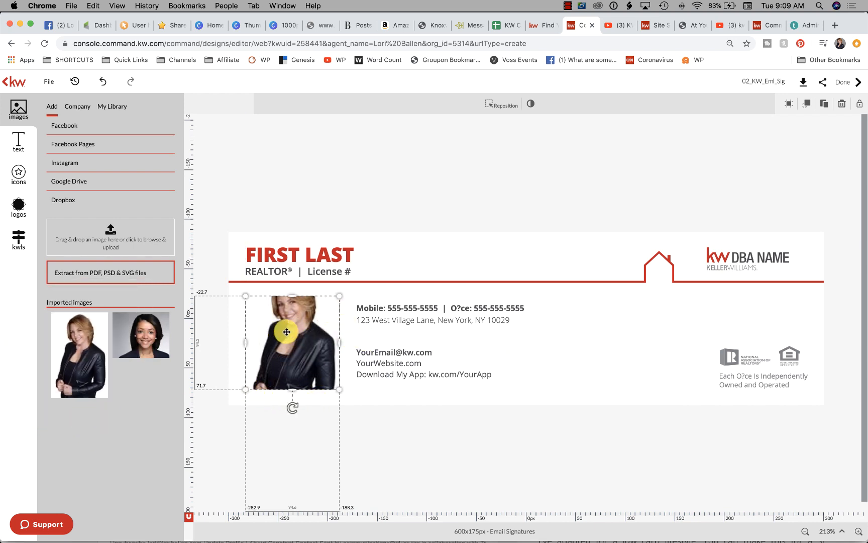
drag(287, 331, 289, 280)
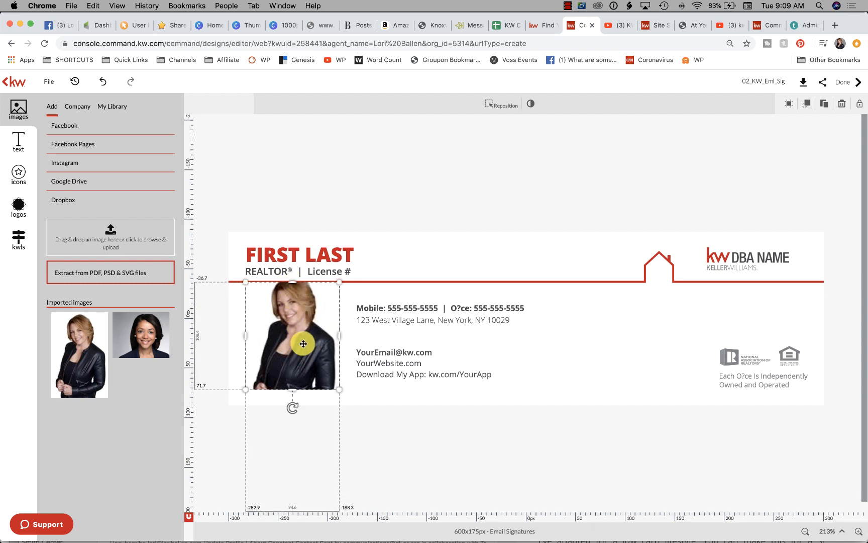
drag(304, 344, 262, 346)
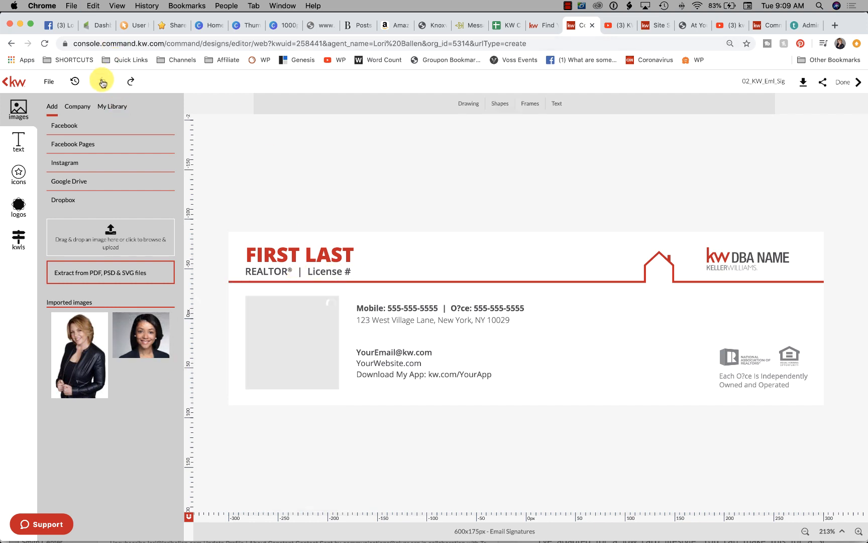
Recover the photo and resize it so it fills the signature's photo frame
drag(79, 354, 292, 341)
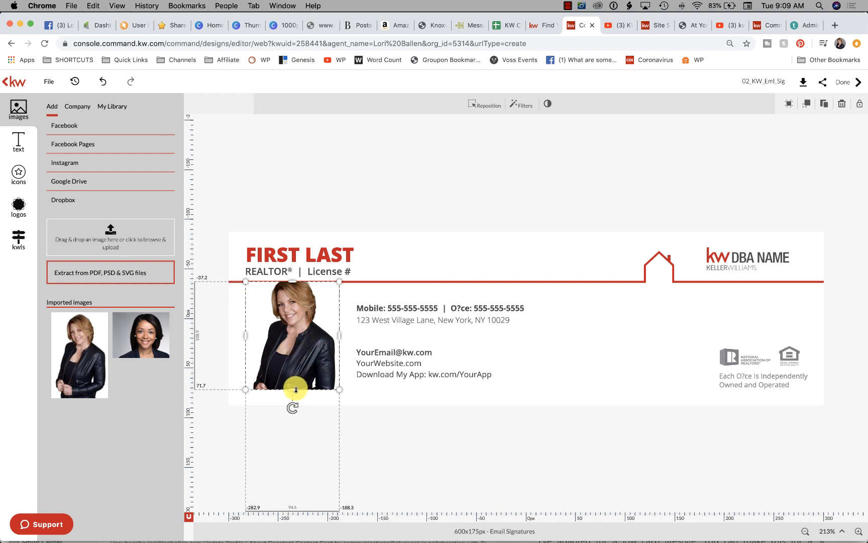
drag(295, 389, 296, 399)
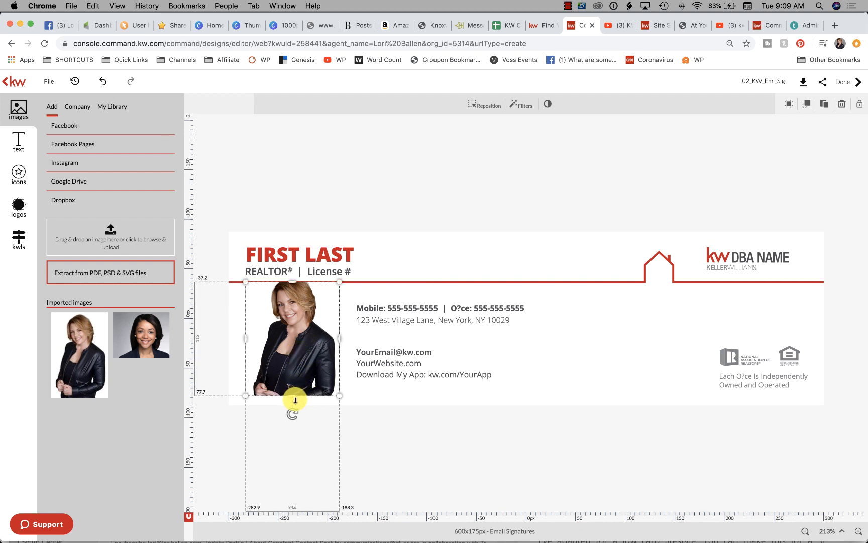
drag(296, 400, 290, 330)
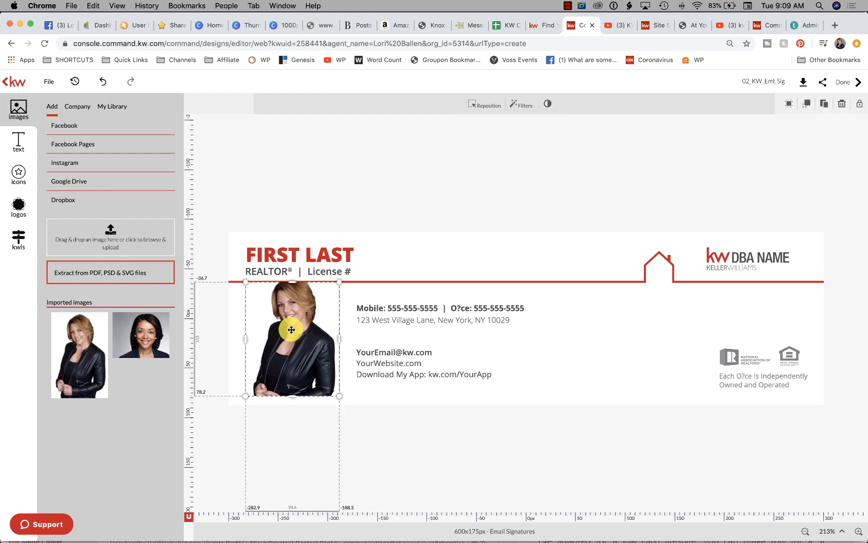
drag(290, 330, 292, 286)
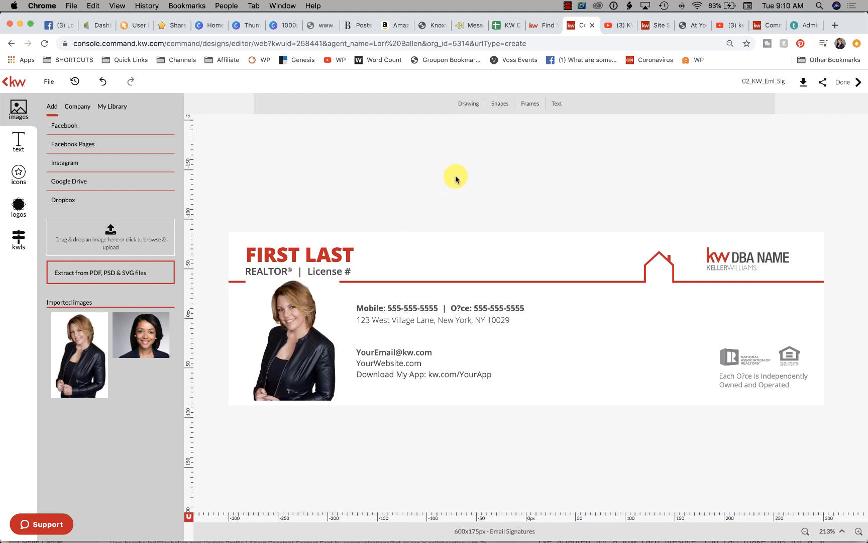
click(294, 340)
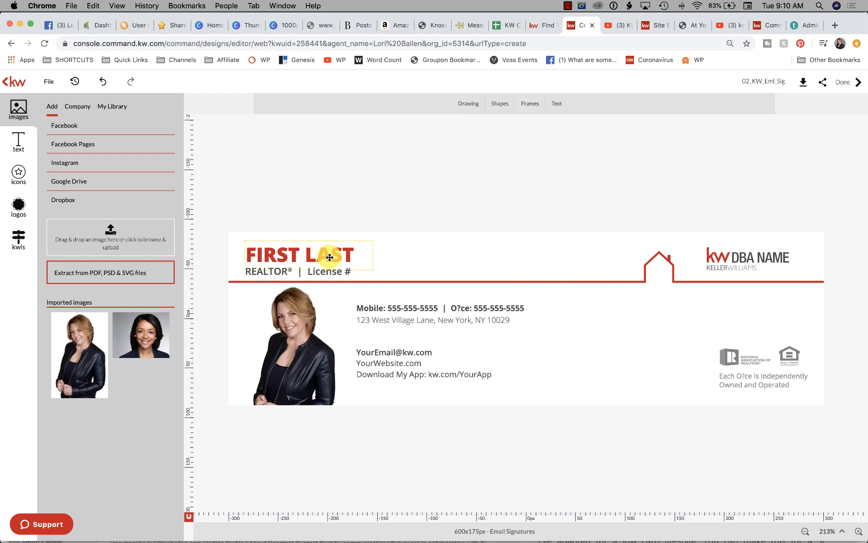
click(305, 256)
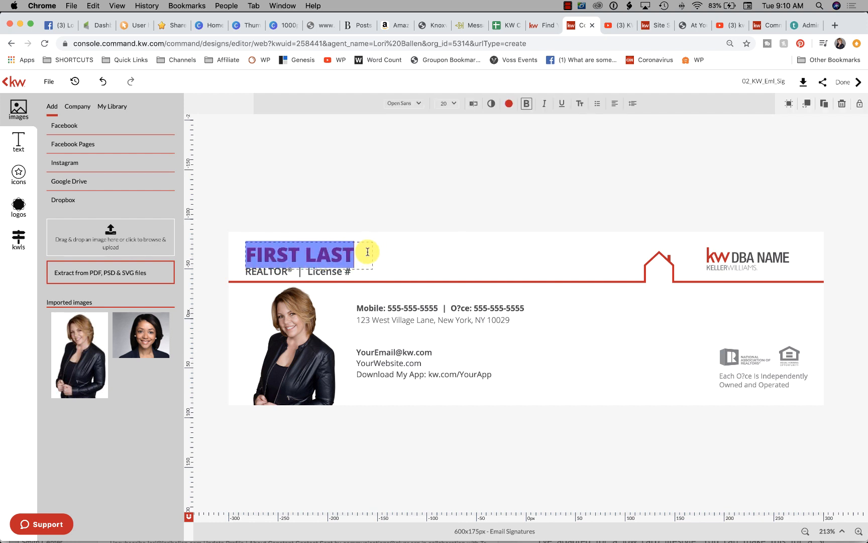
text(Lori Bal)
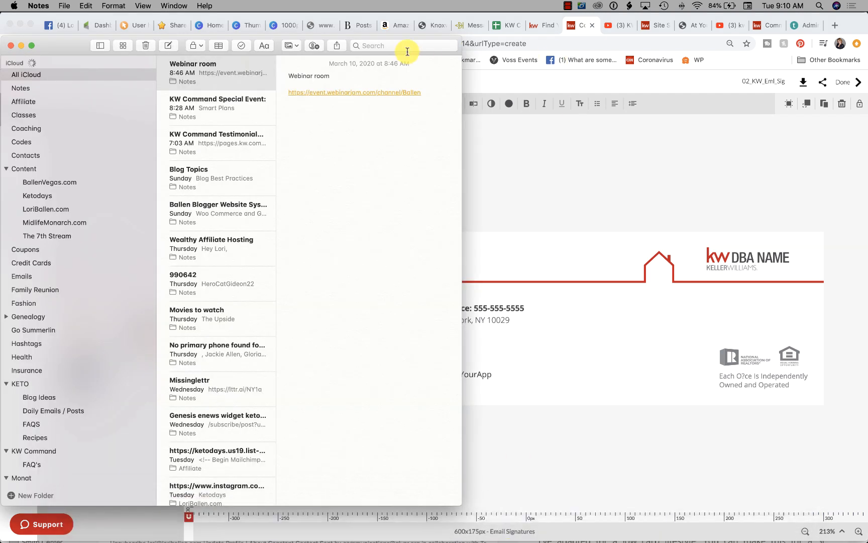
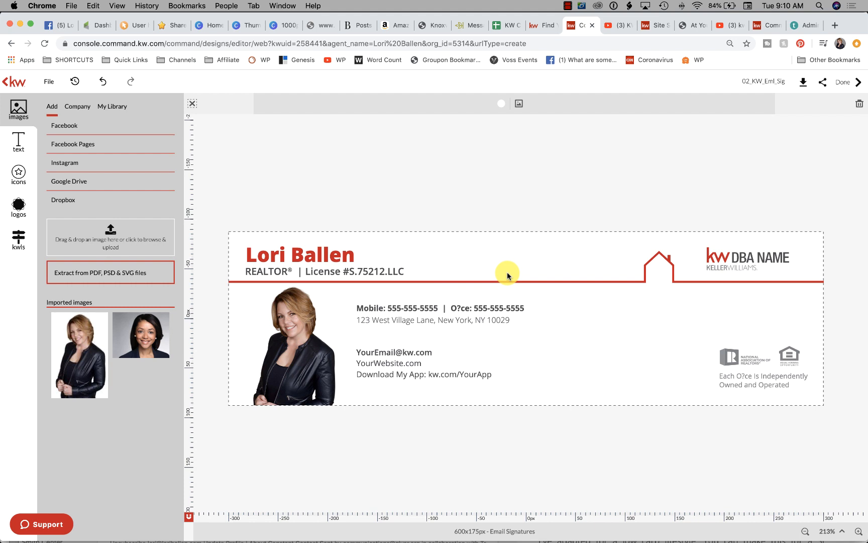
Replace the DBA NAME placeholder with the saved KW LAS VEGAS logo
click(747, 257)
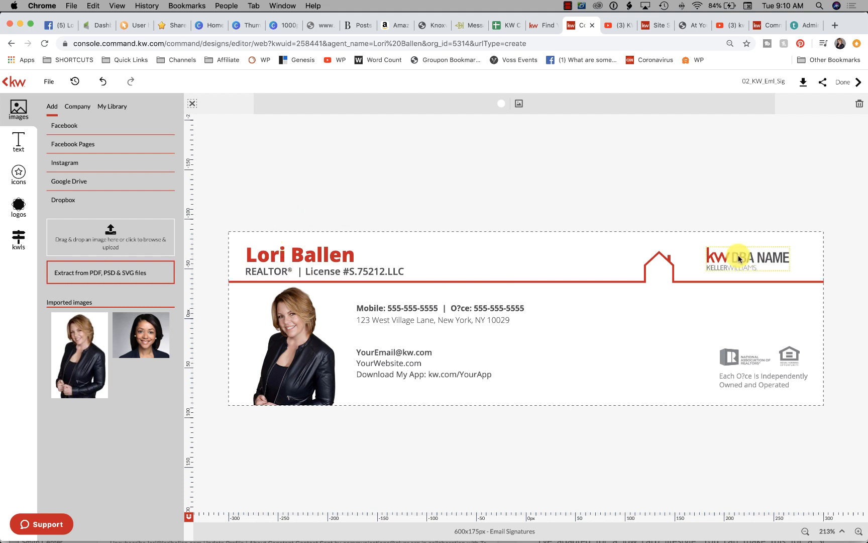
mouse_move(773, 262)
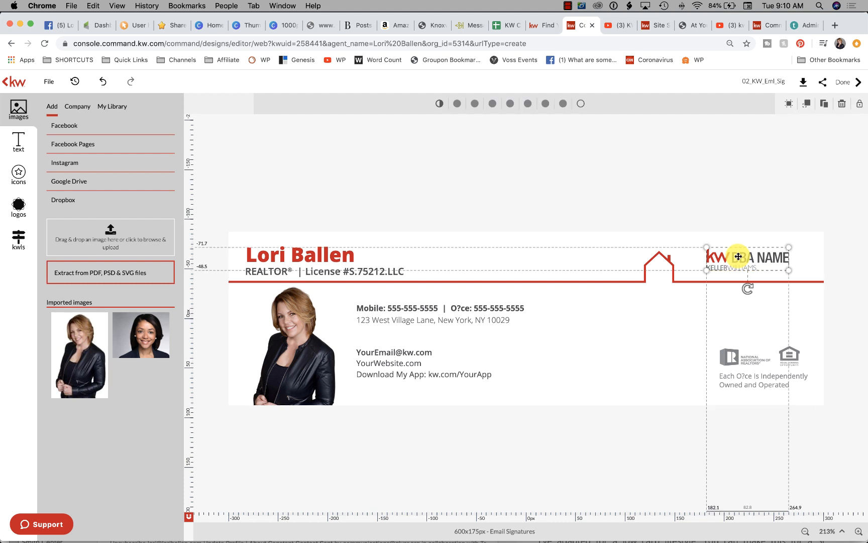
click(19, 206)
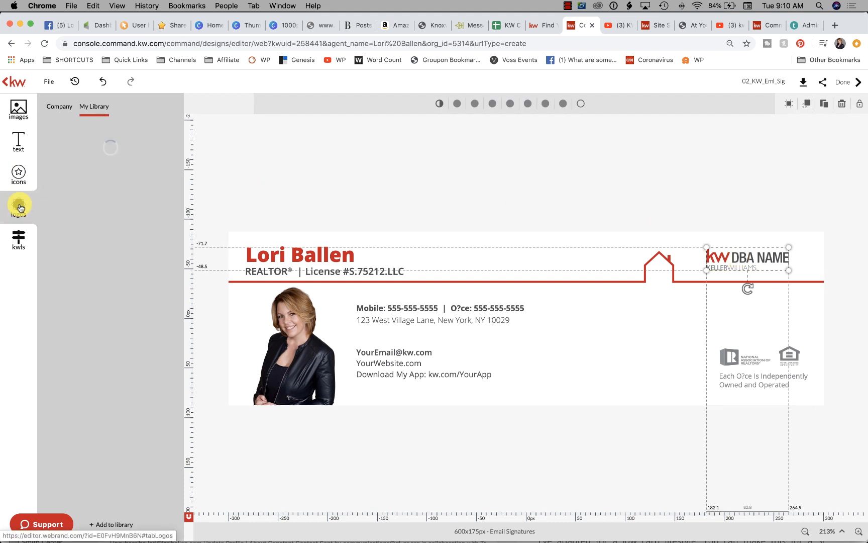
click(18, 205)
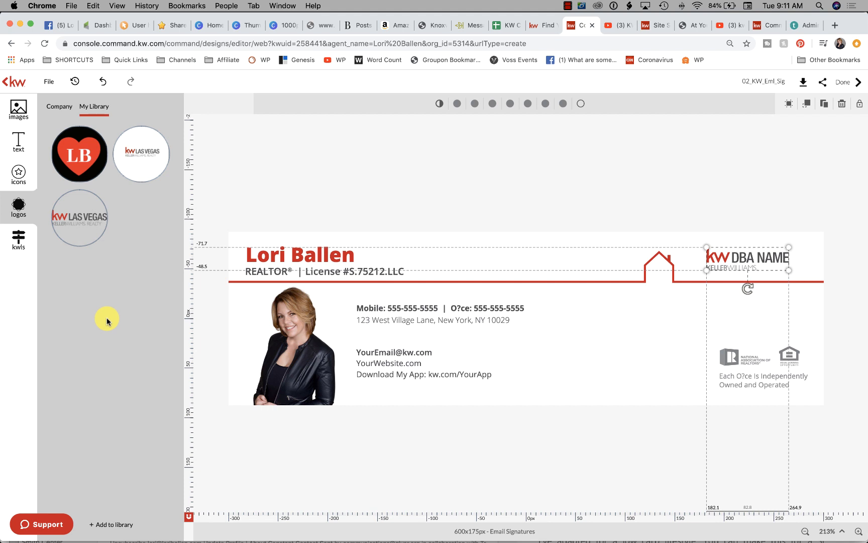
mouse_move(78, 230)
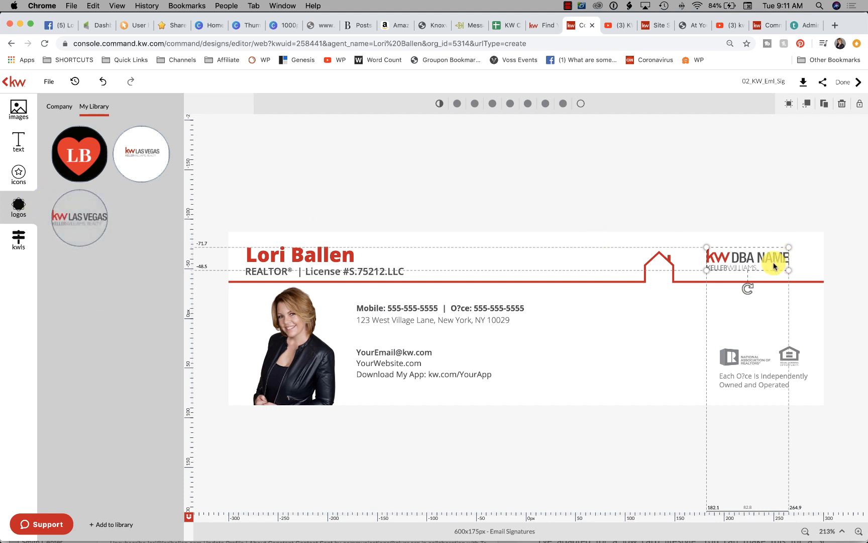
click(18, 110)
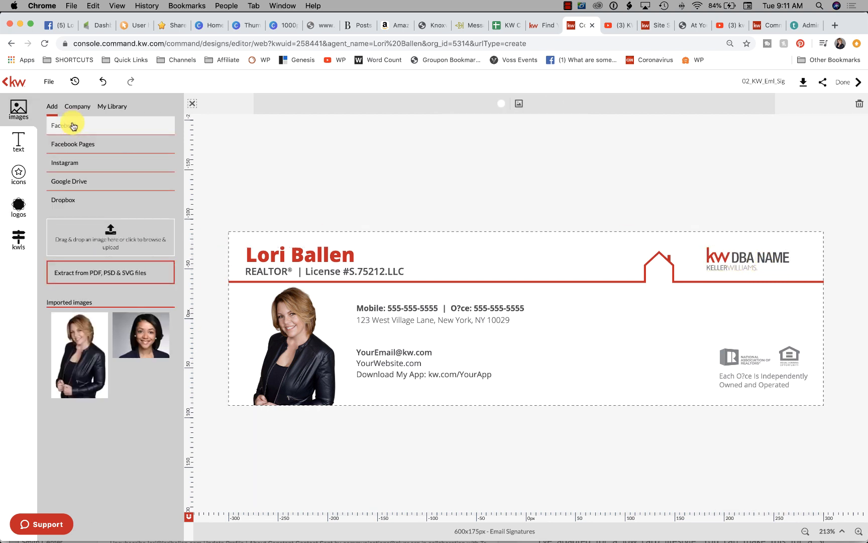
click(94, 107)
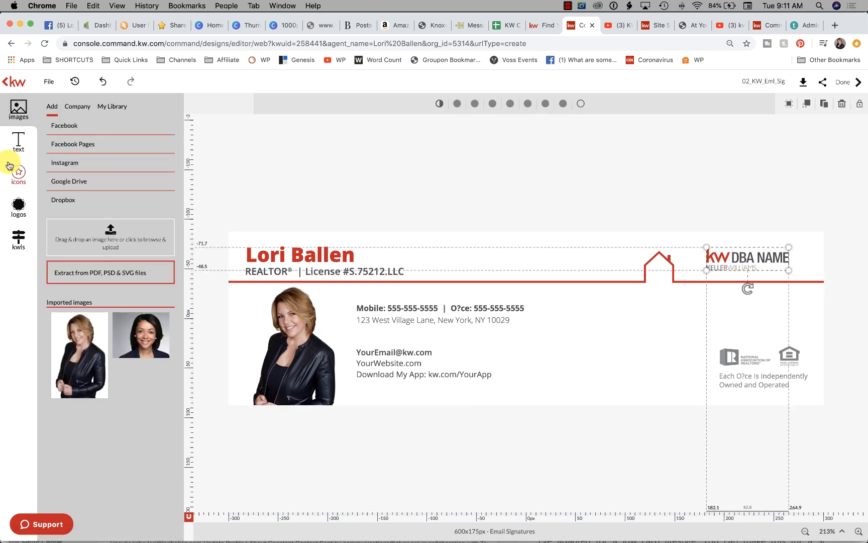
click(112, 107)
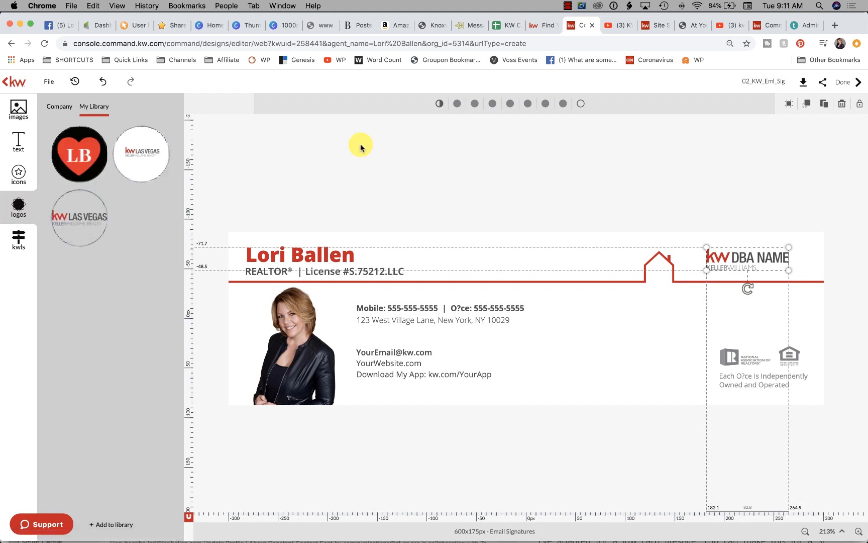
mouse_move(78, 216)
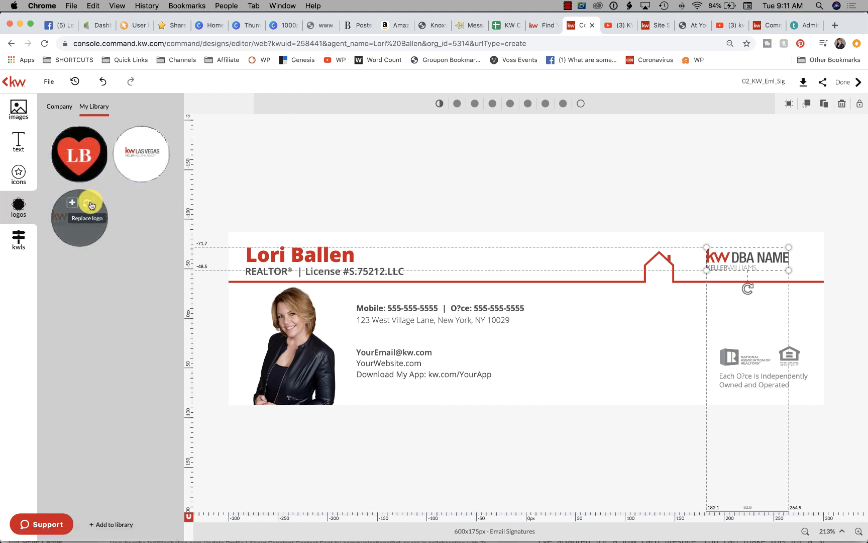
click(79, 216)
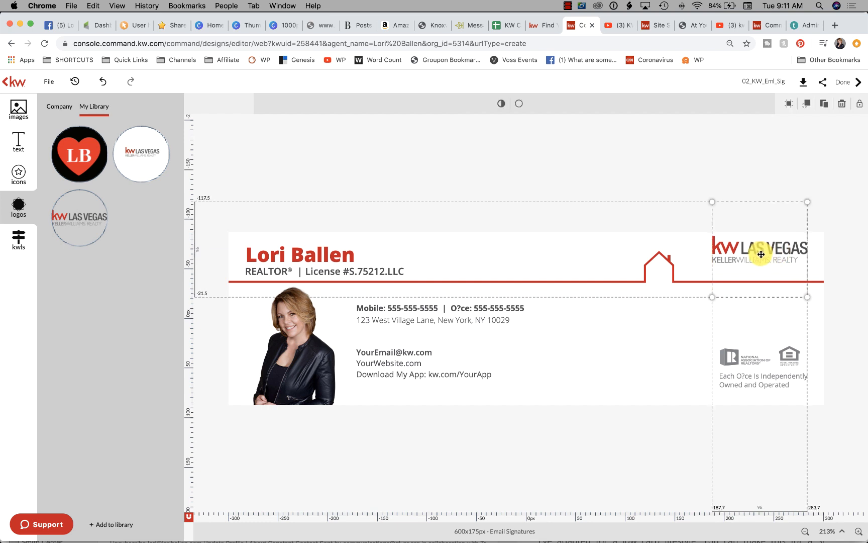
Move the Las Vegas logo into the top-right corner and enlarge it to fill it
drag(806, 202, 806, 216)
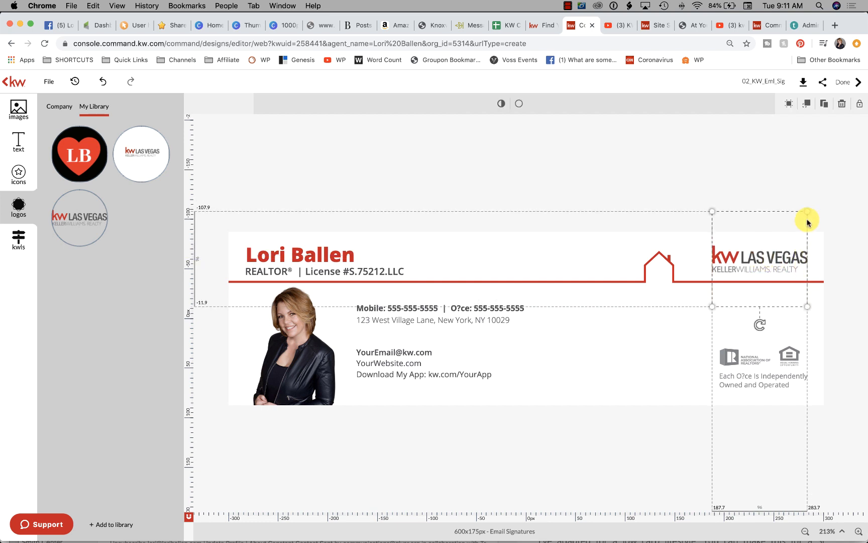
drag(807, 218, 791, 225)
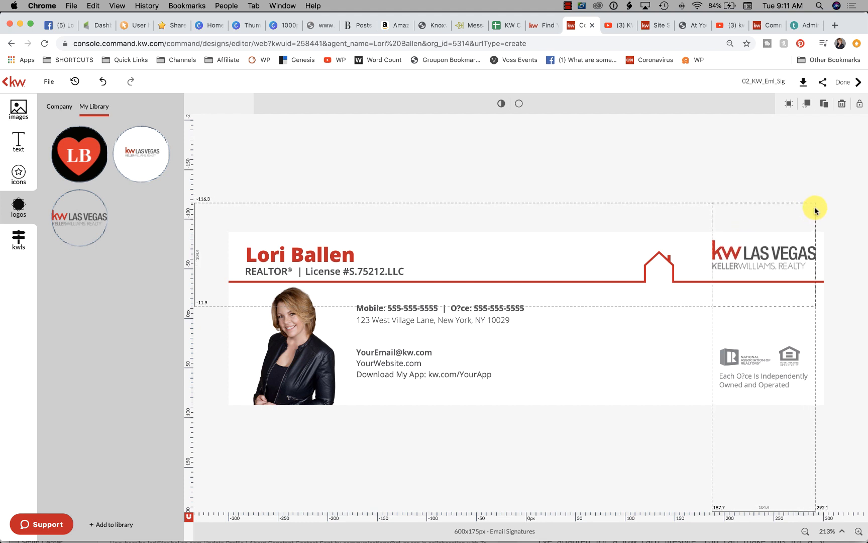
Enter the mobile number 702-60… and select the Office phone portion for removal
drag(814, 209, 770, 263)
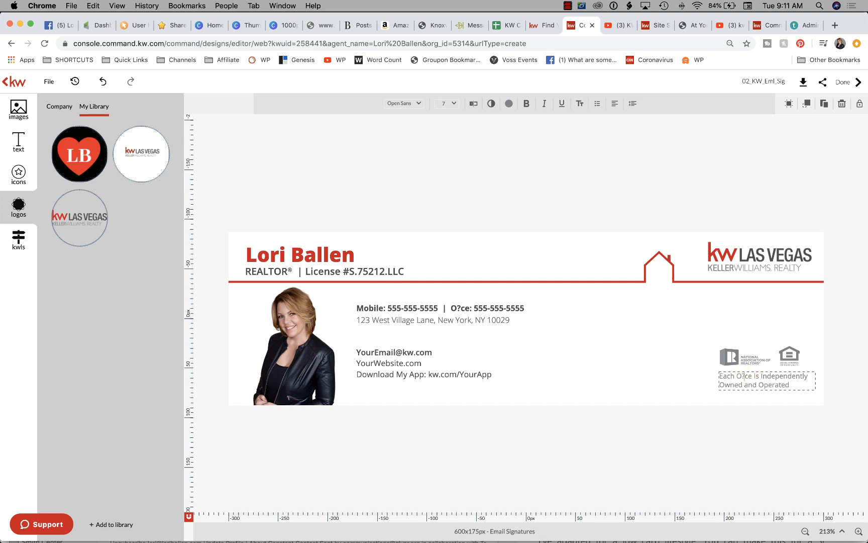
click(766, 380)
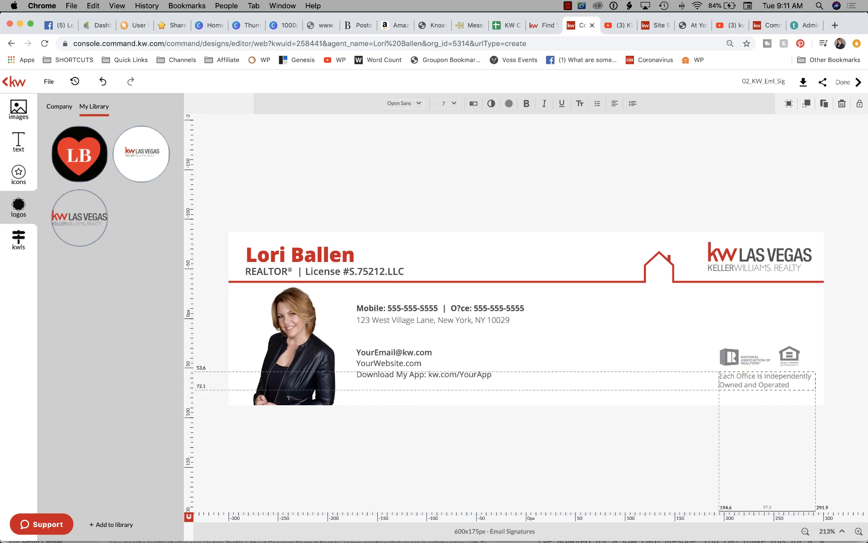
click(392, 307)
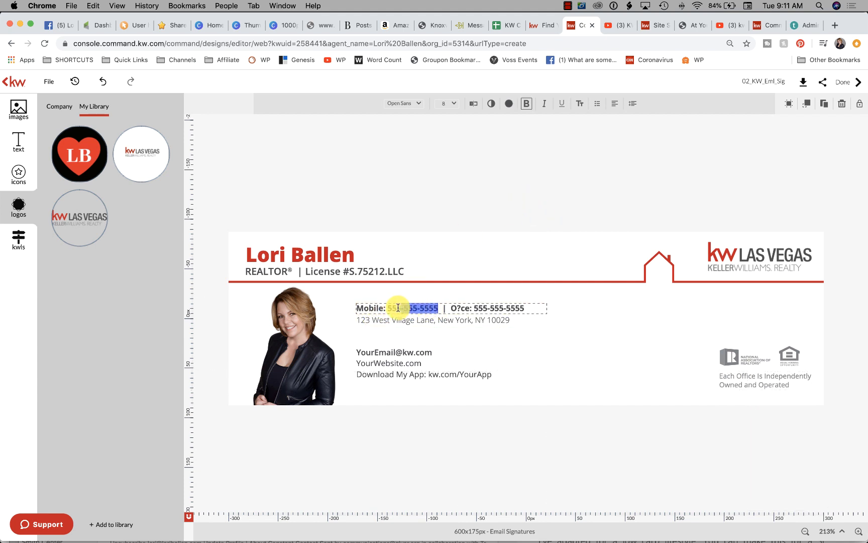
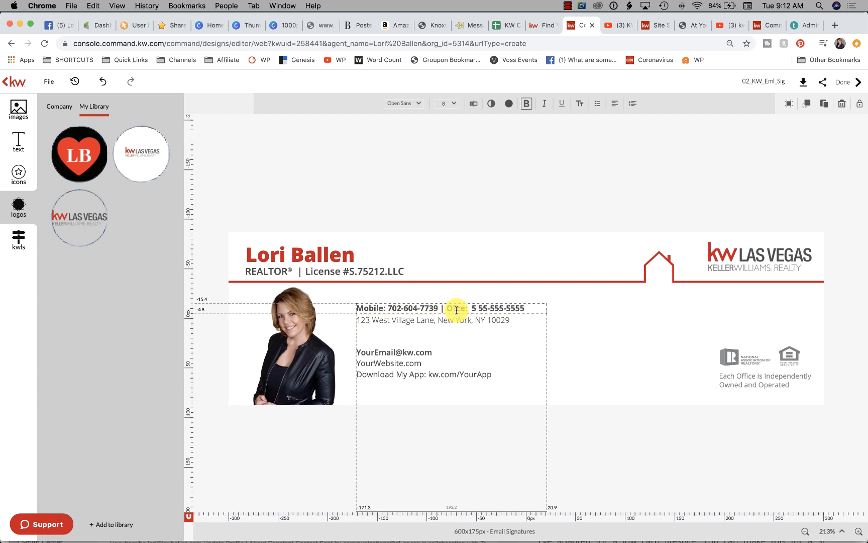
drag(447, 308, 525, 308)
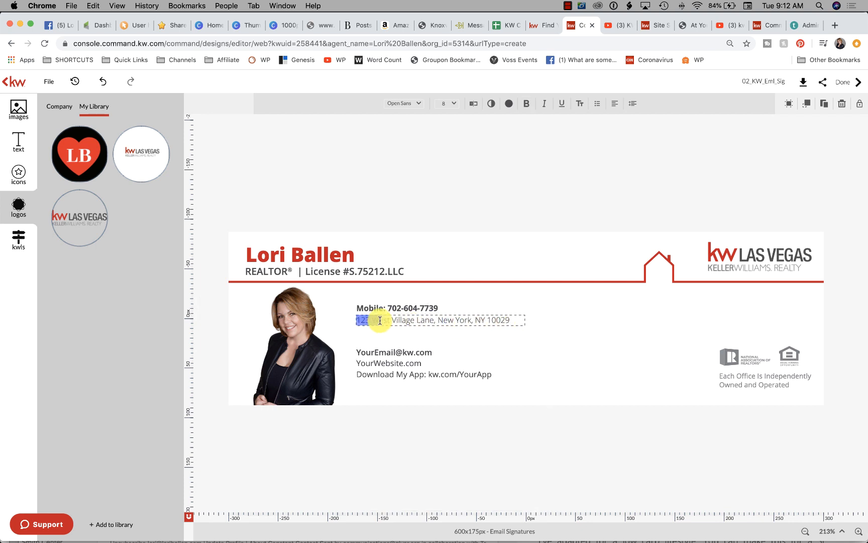
Replace the sample address with Keller Williams Realty Las Vegas Summerlin
drag(359, 319, 523, 320)
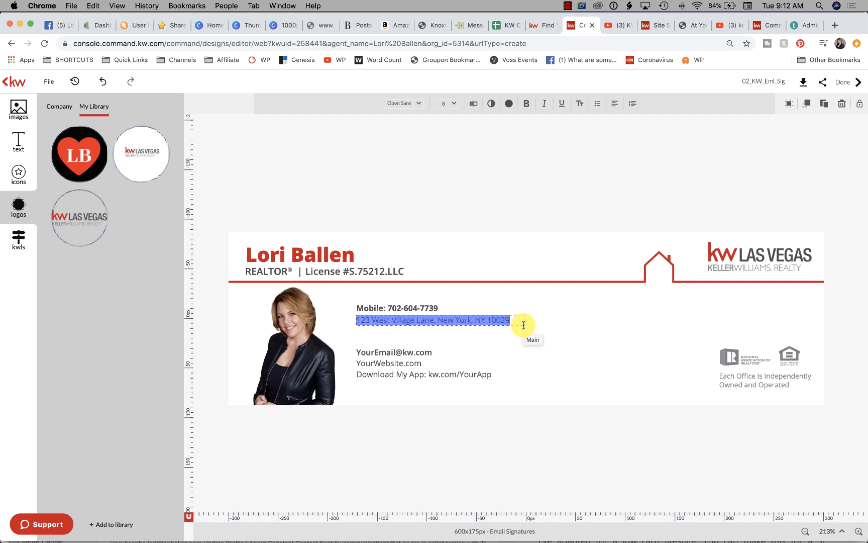
key(Delete)
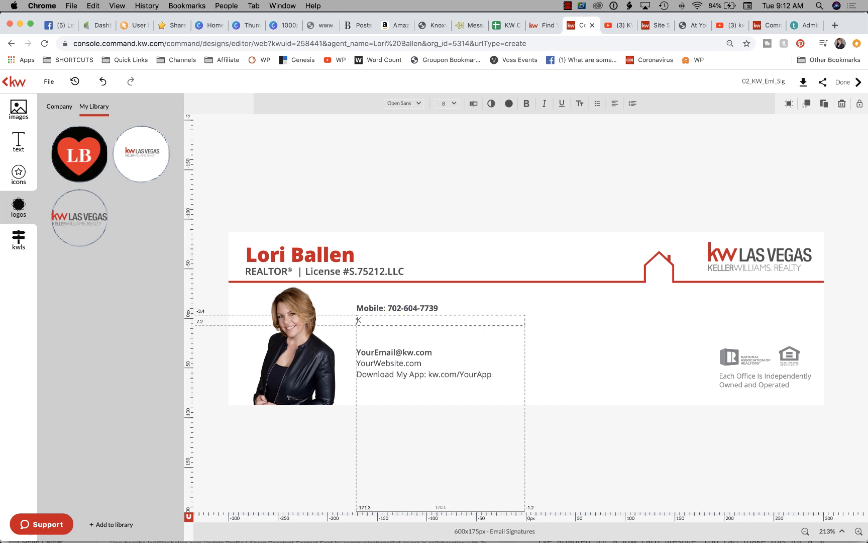
text(Keller Williams)
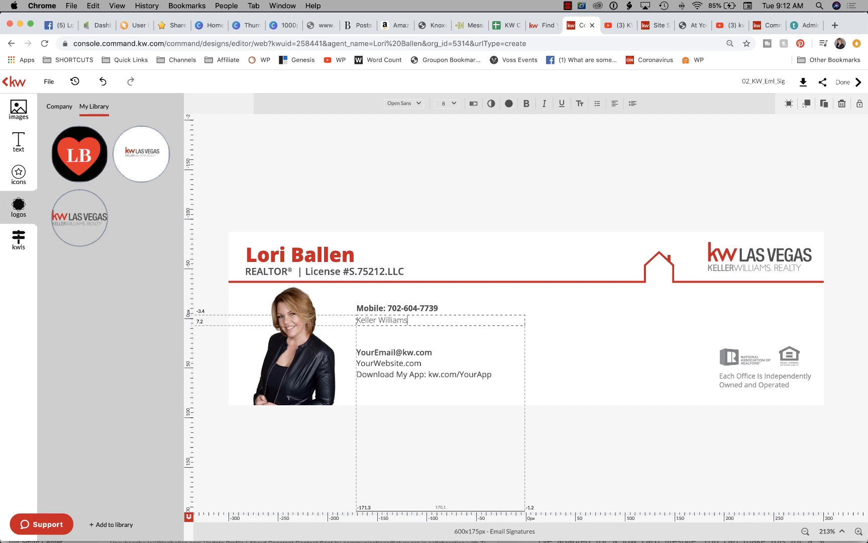
text(Realty Las Vegas Summ)
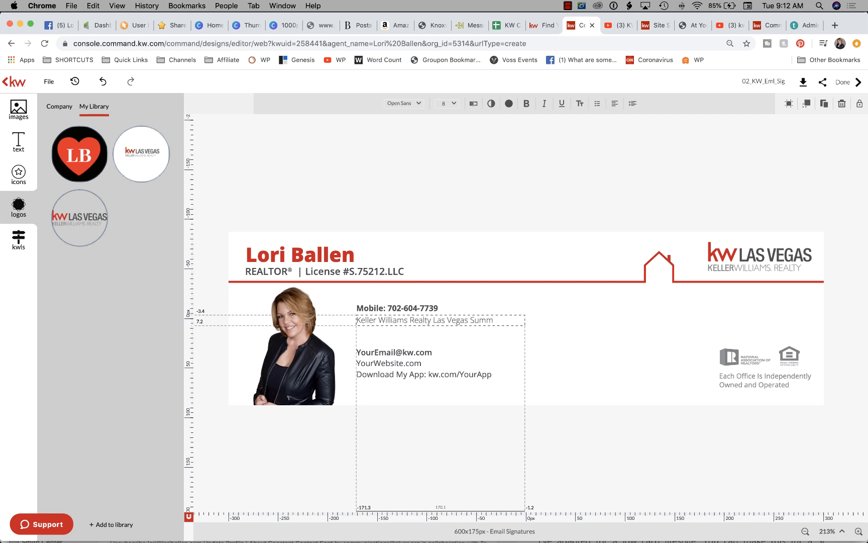
text(erlin)
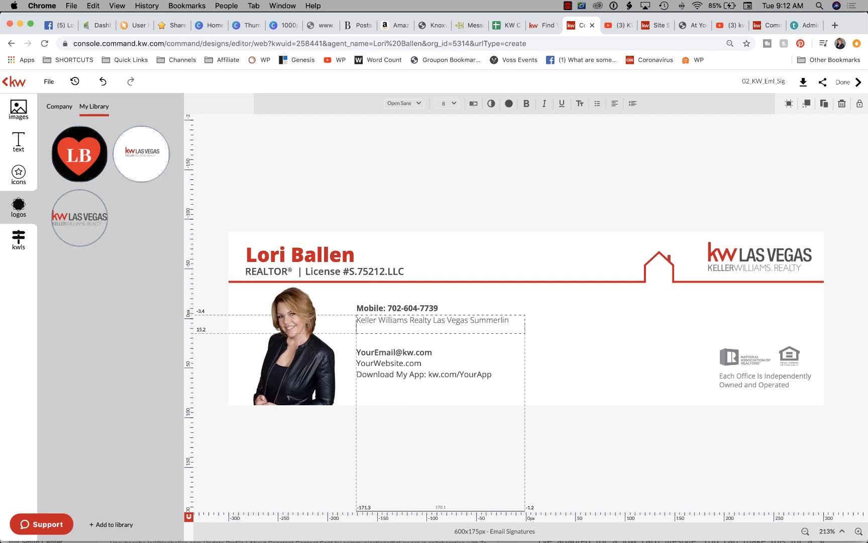
text(9400 W. S)
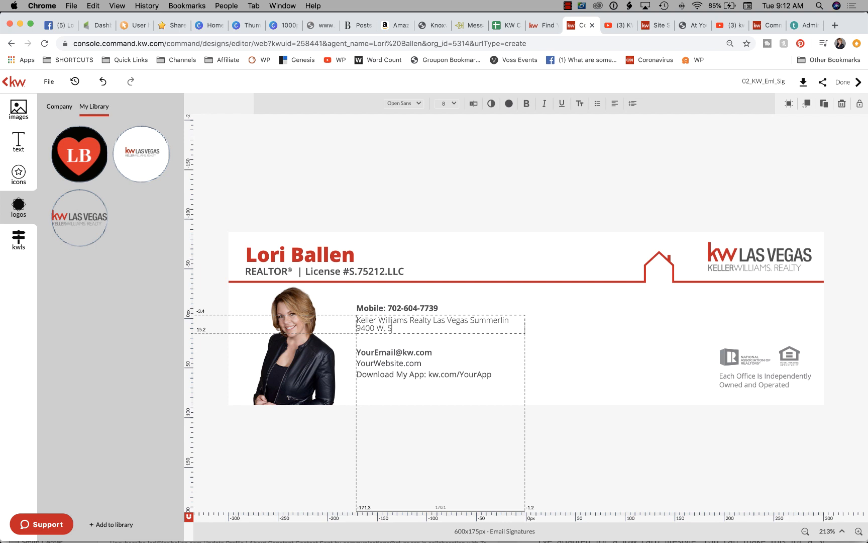
text(ahara #10)
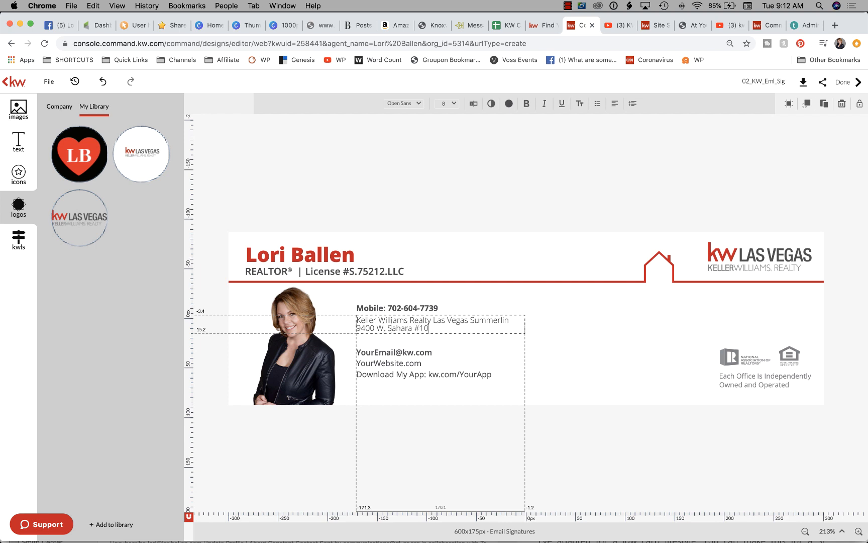
text(0, Las Veeg)
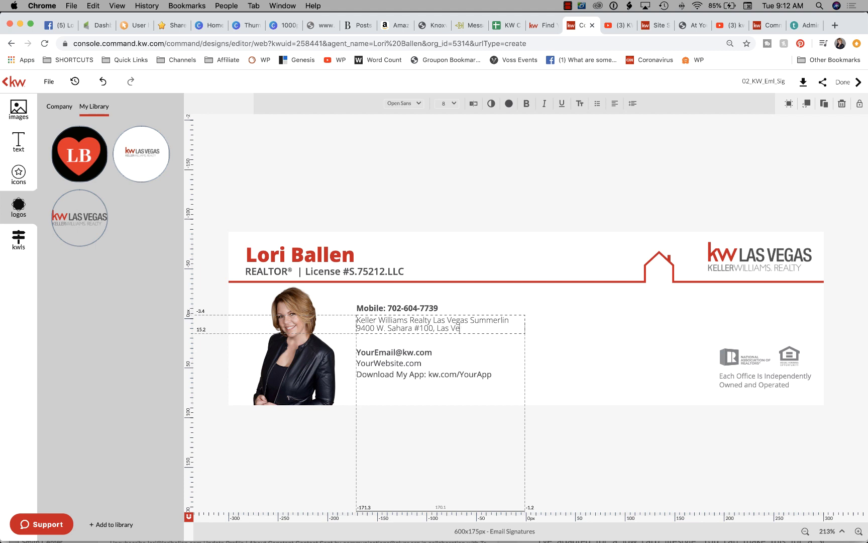
text(gas, NV 89)
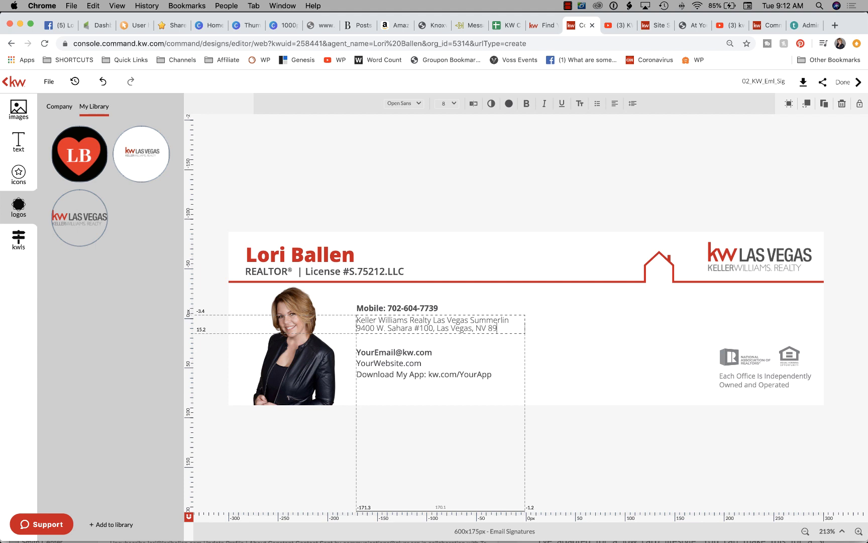
text(117)
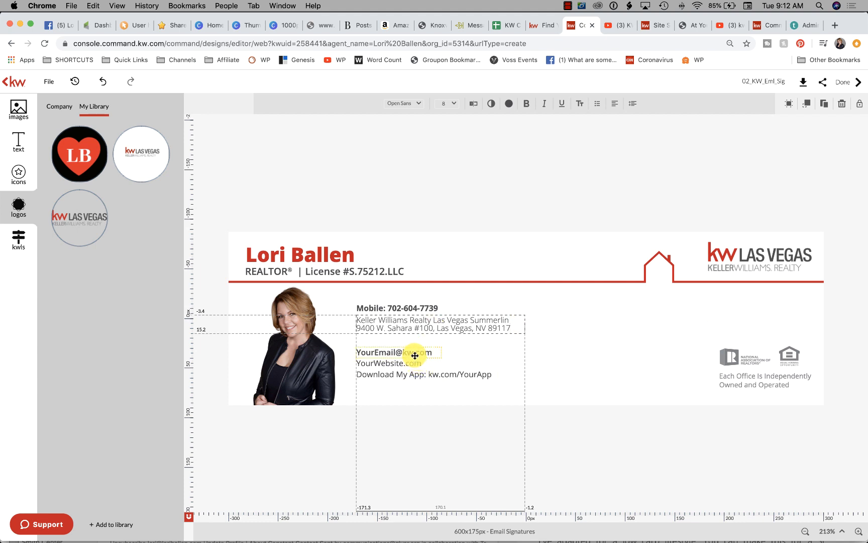
click(393, 352)
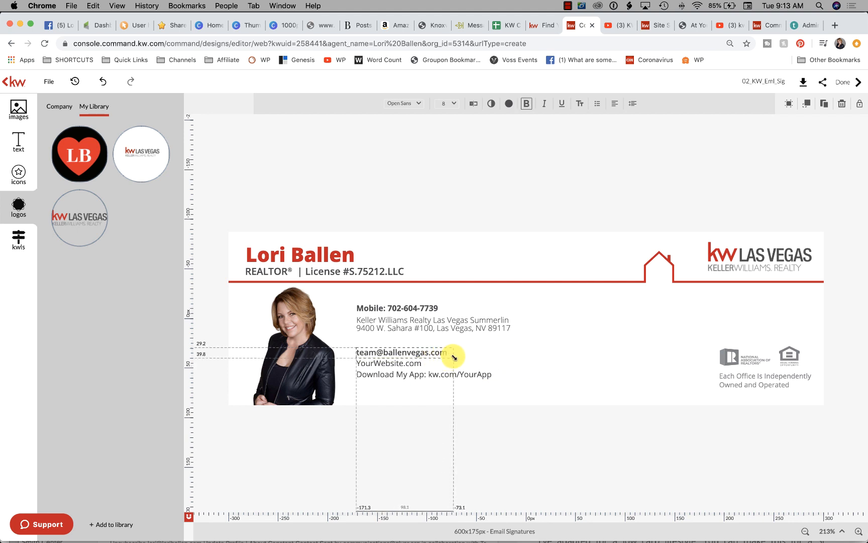
double_click(365, 362)
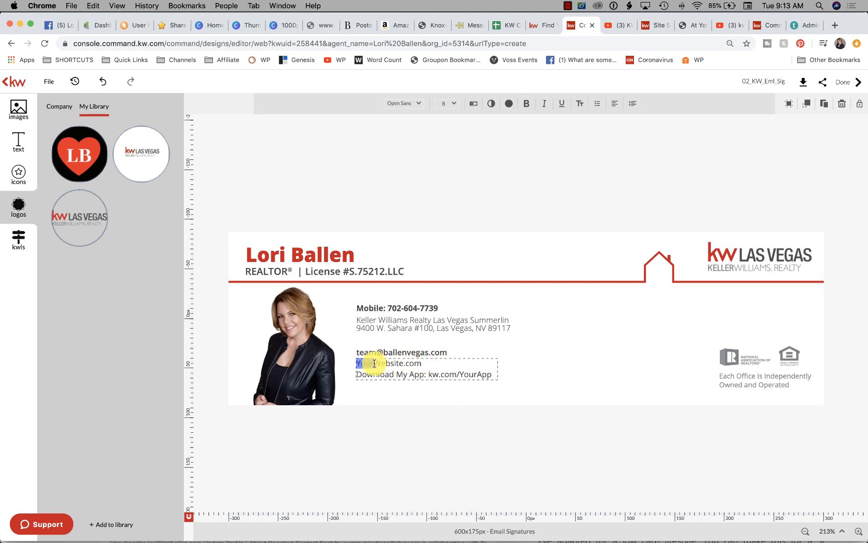
text(BallenVegas.com)
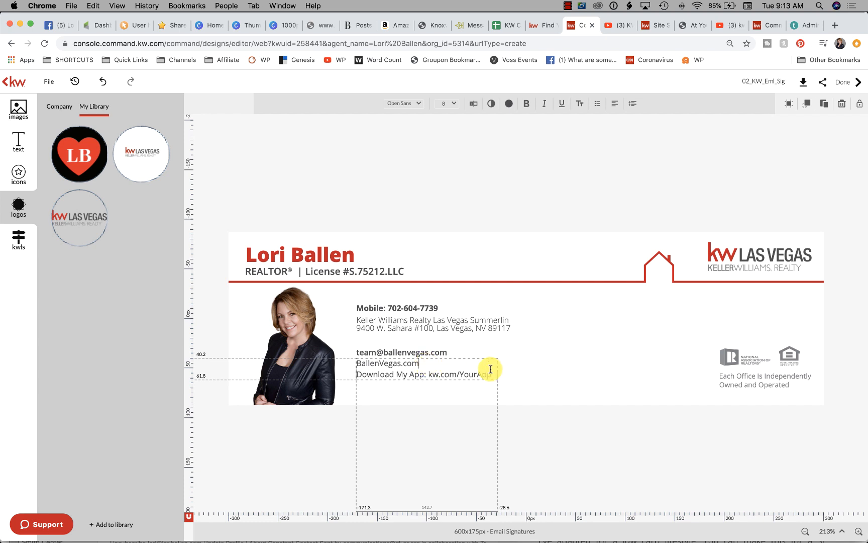
click(427, 374)
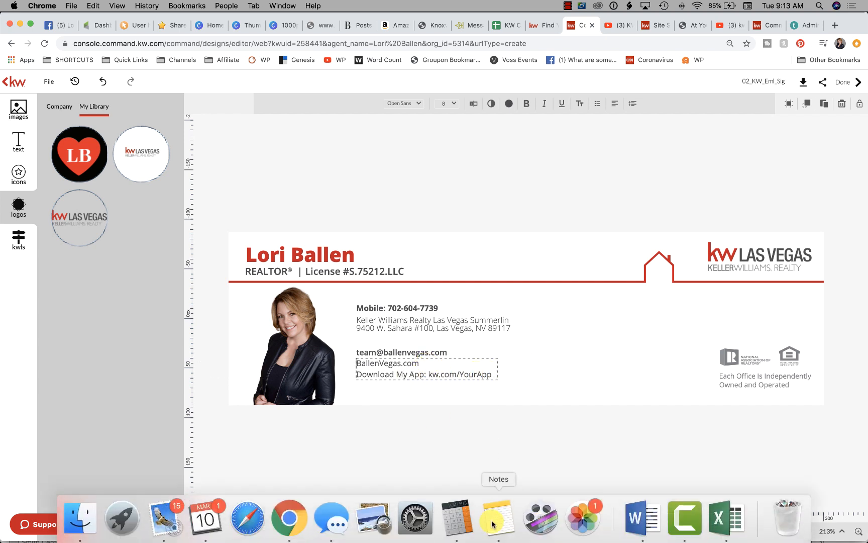
click(497, 517)
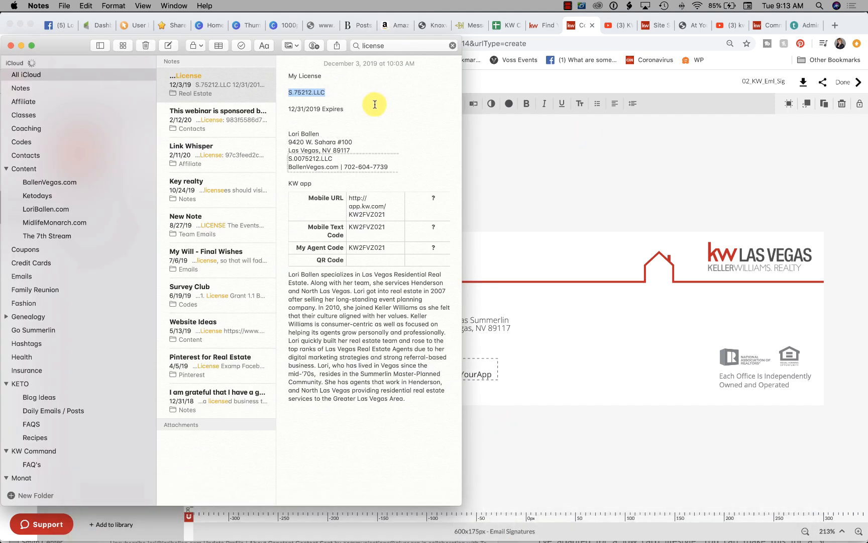
text(app)
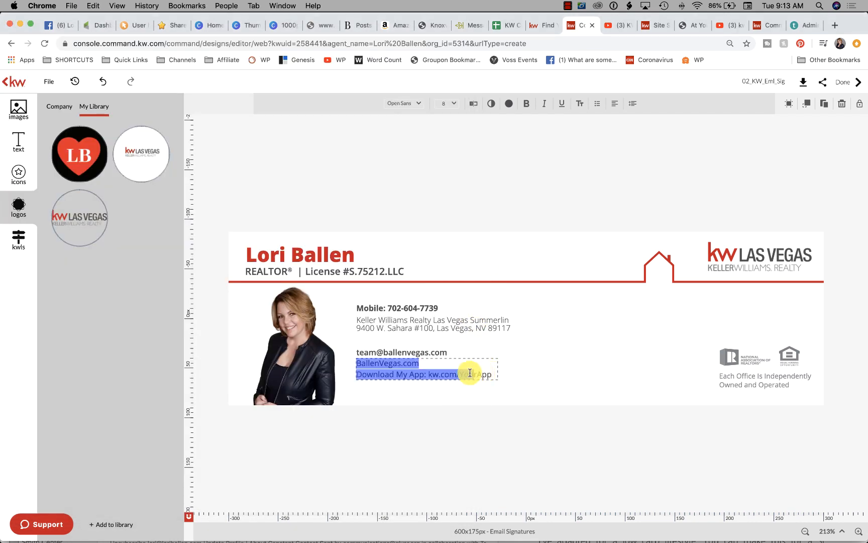
click(461, 382)
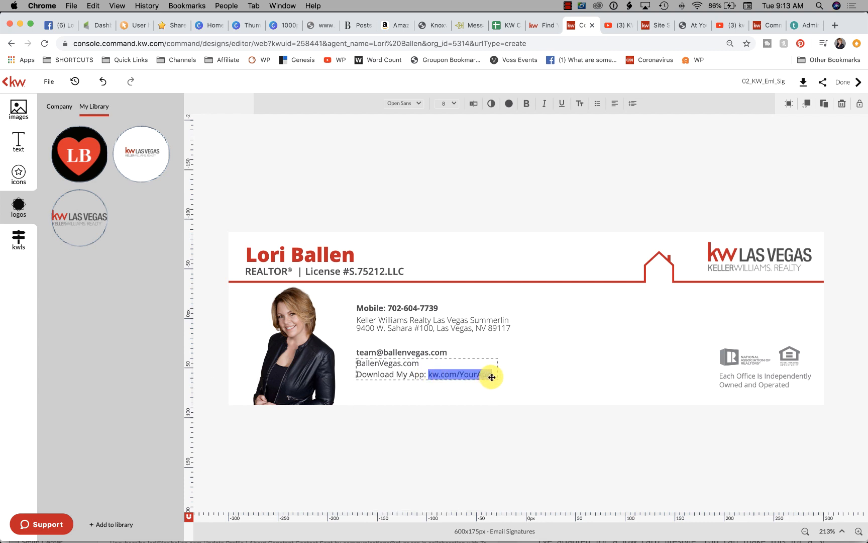
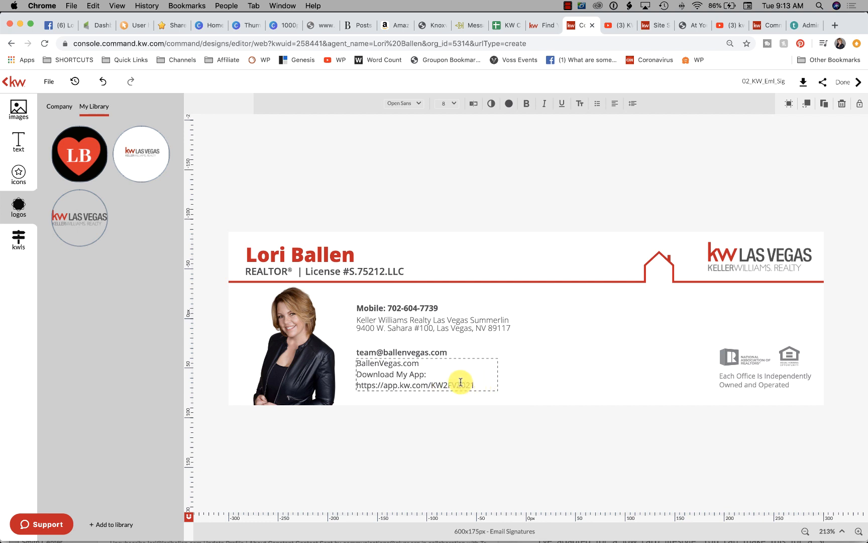
drag(464, 382, 354, 386)
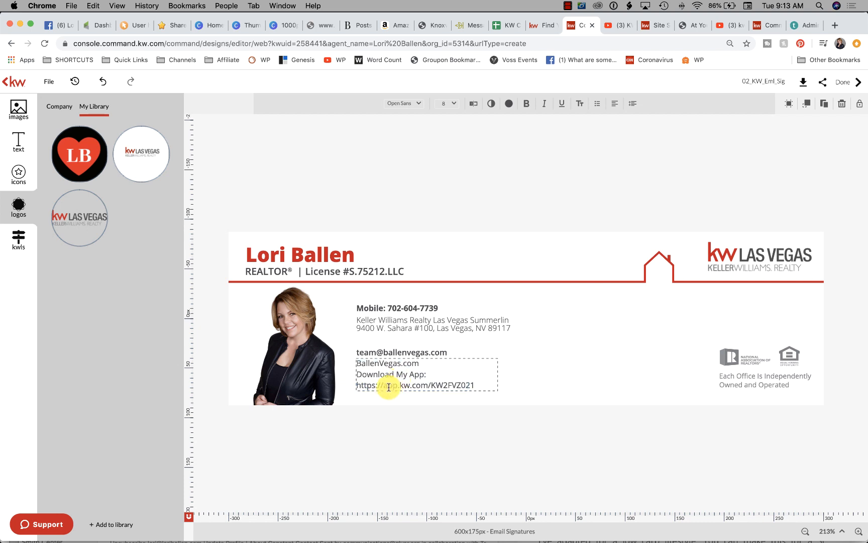
drag(383, 384, 475, 379)
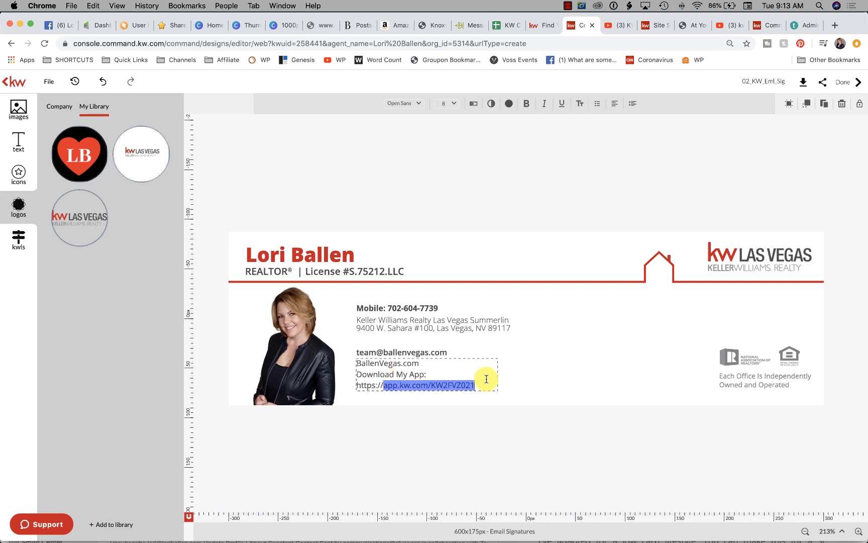
key(Backspace)
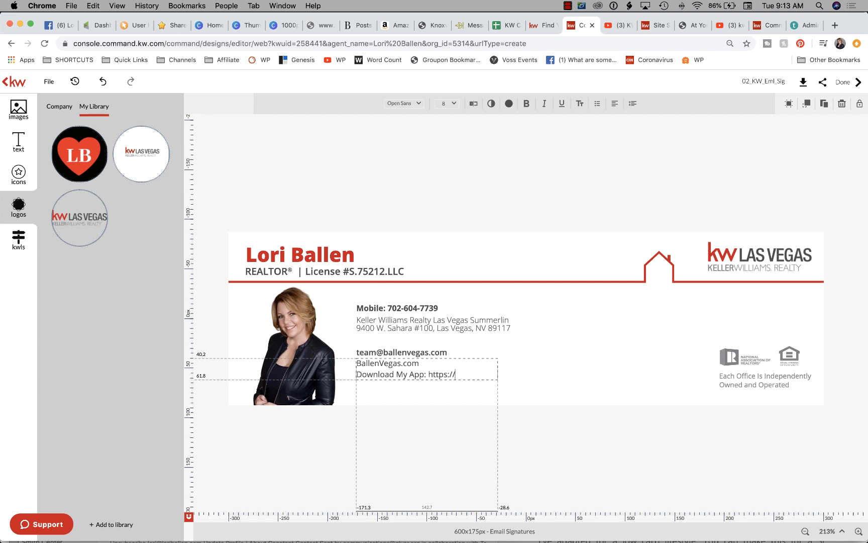
text(ballen)
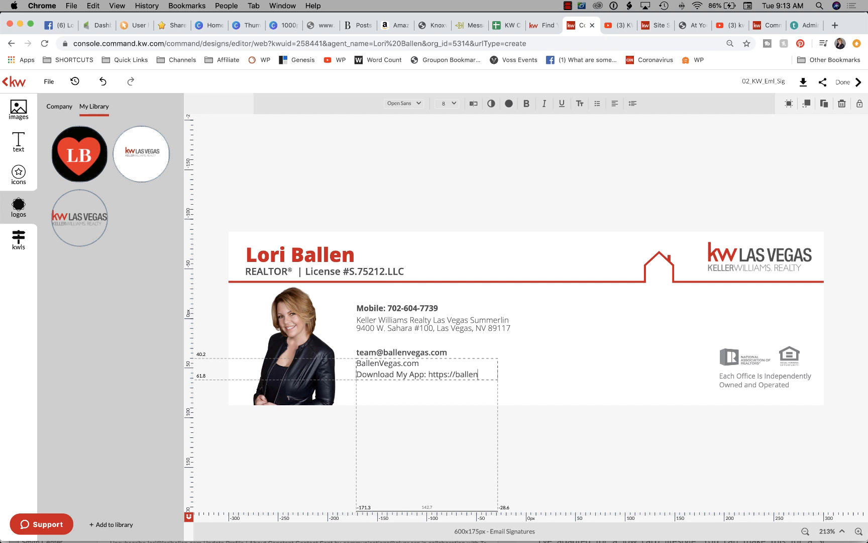
text(vegasapp.com)
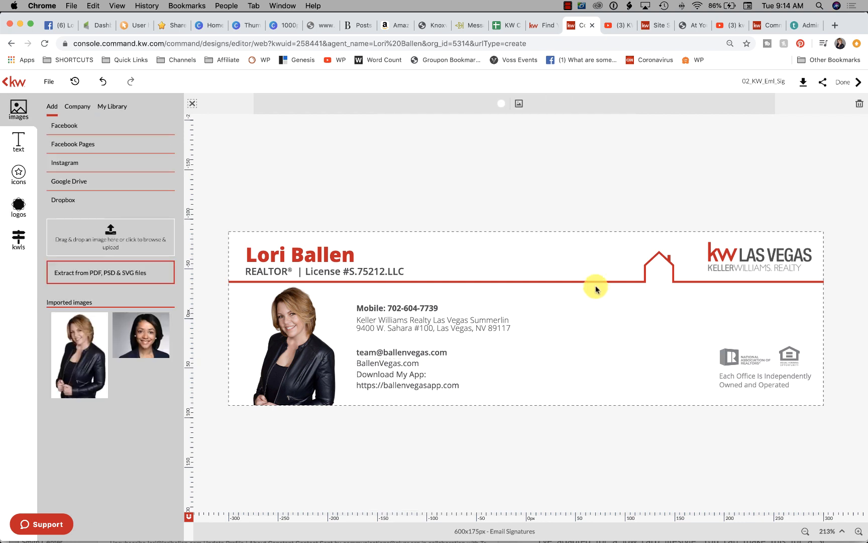
Move the office address text box beneath the Las Vegas logo
click(426, 374)
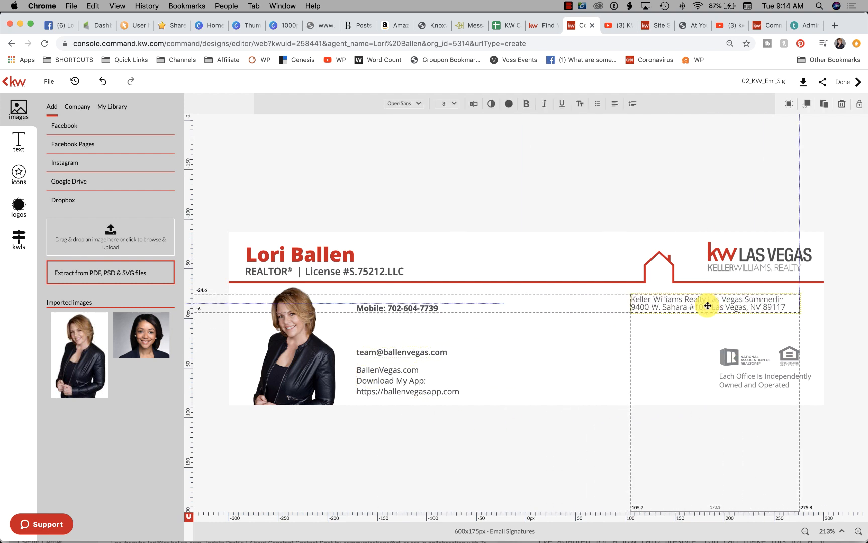
drag(707, 305, 726, 320)
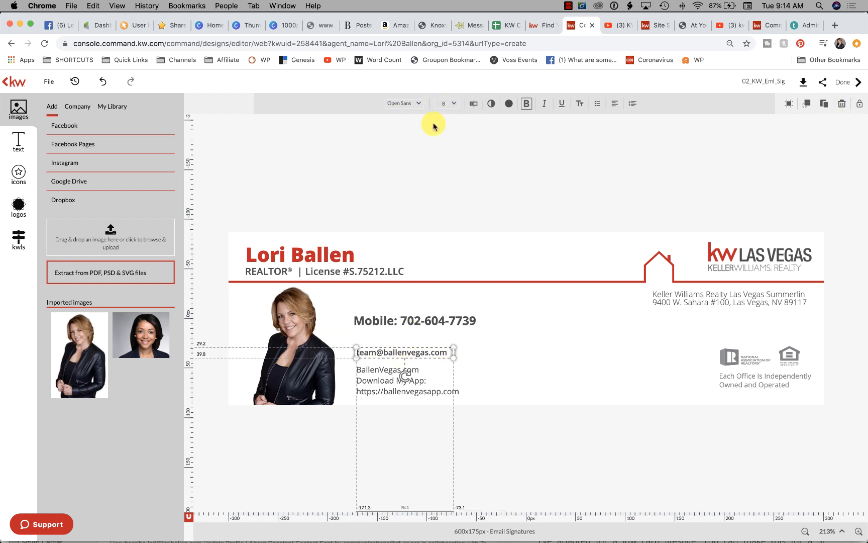
Enlarge the mobile number and email lines to 12 pt
click(454, 103)
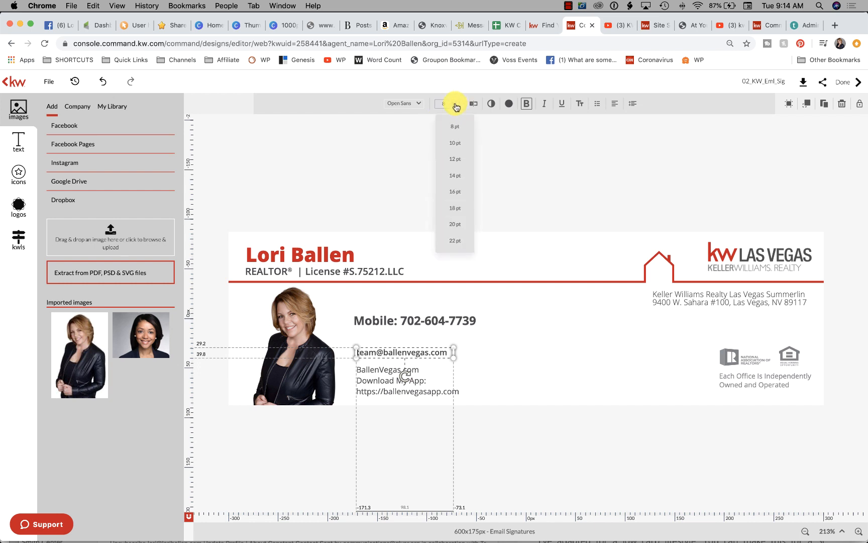
click(454, 158)
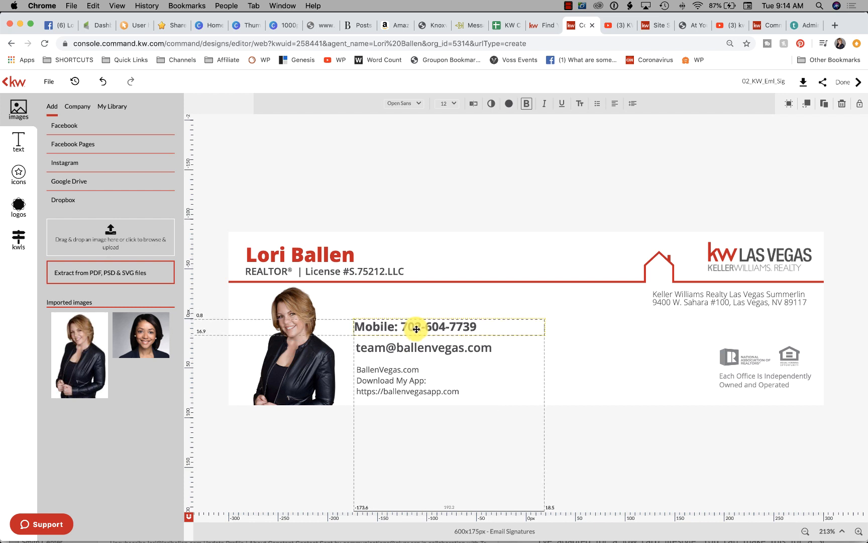
click(345, 305)
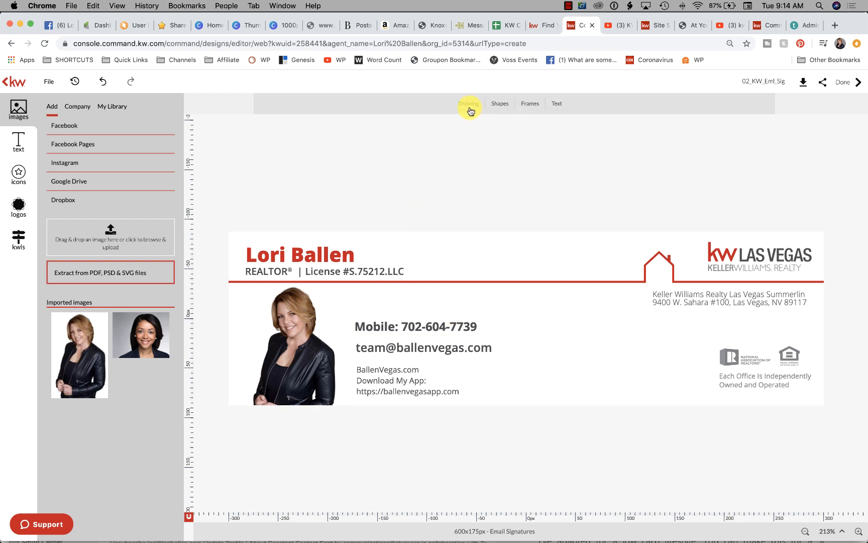
mouse_move(775, 95)
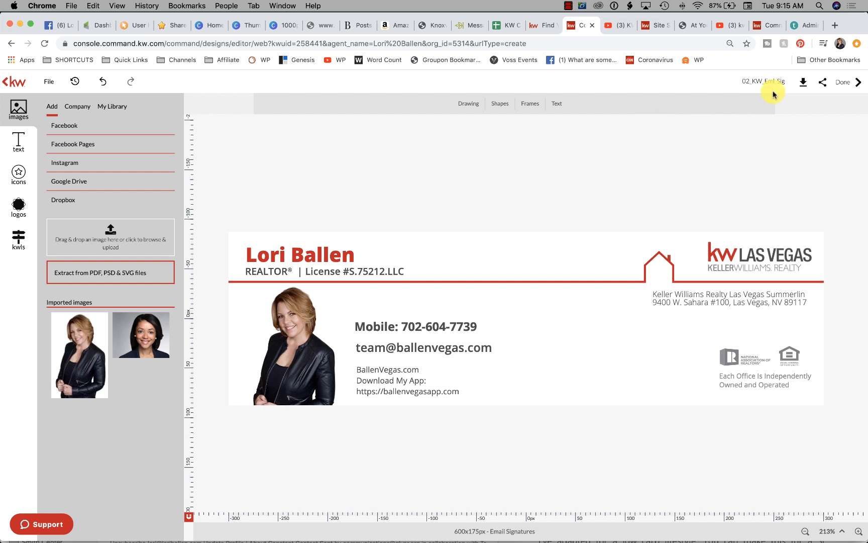
Rename the design Lori's Email Signature and save it
click(764, 81)
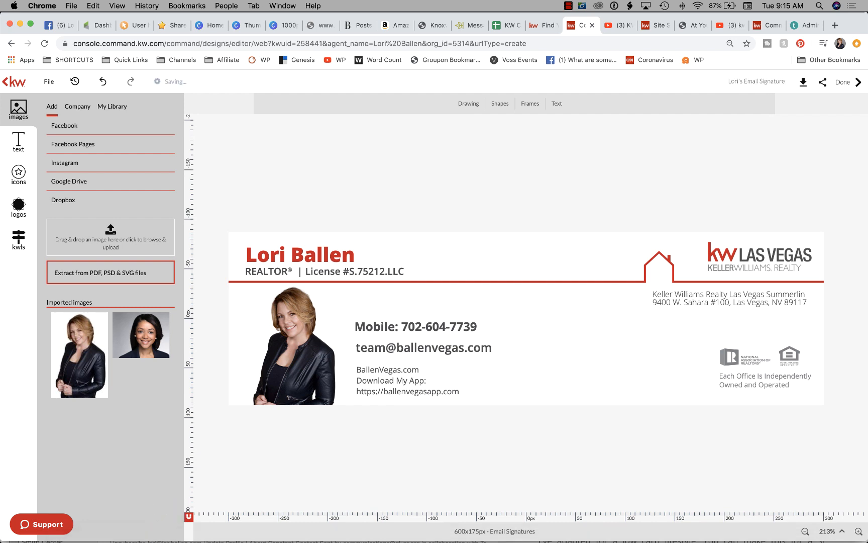
click(48, 81)
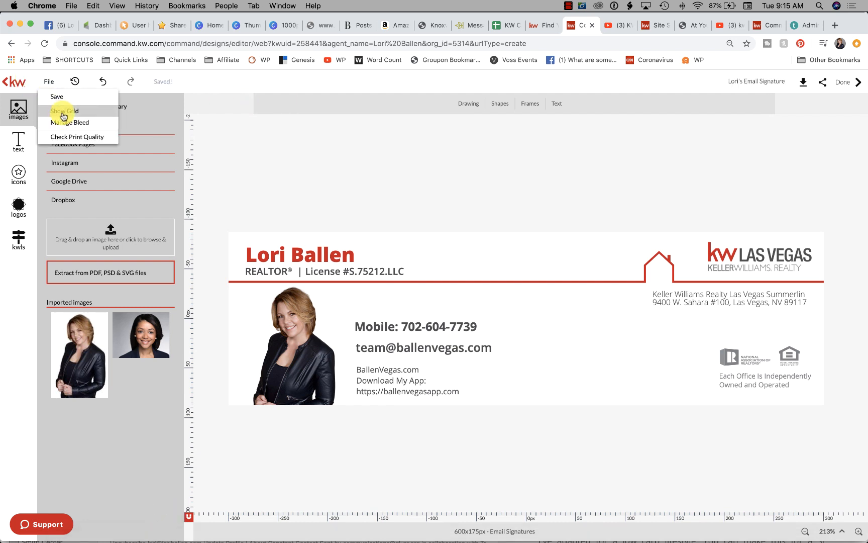
click(64, 111)
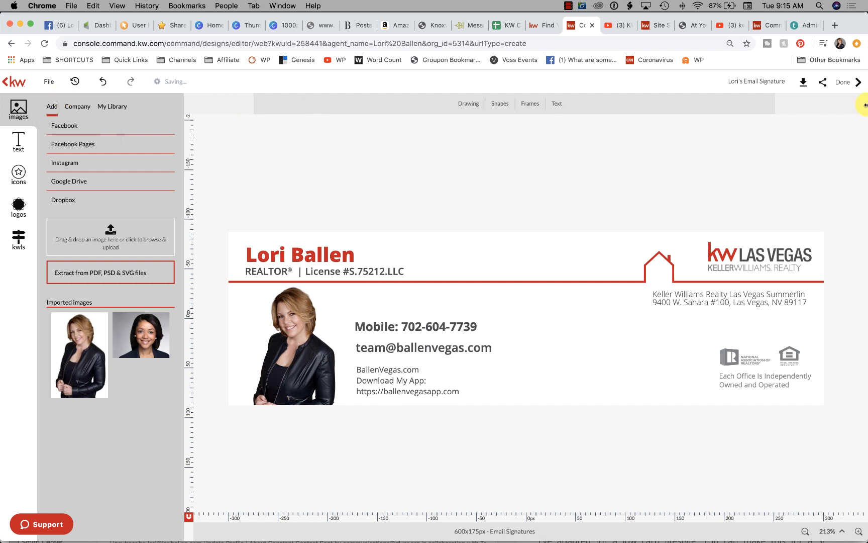
Download the signature as a JPEG named Lori's Email S
click(802, 82)
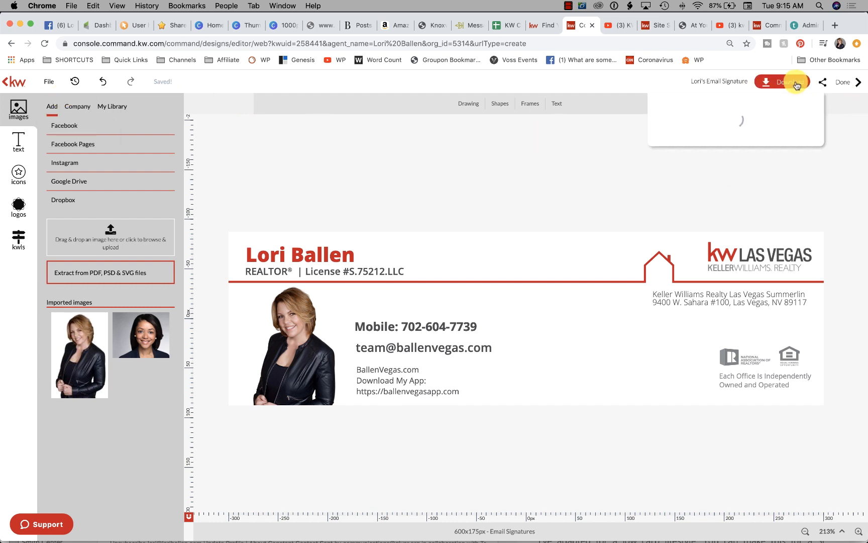
click(780, 81)
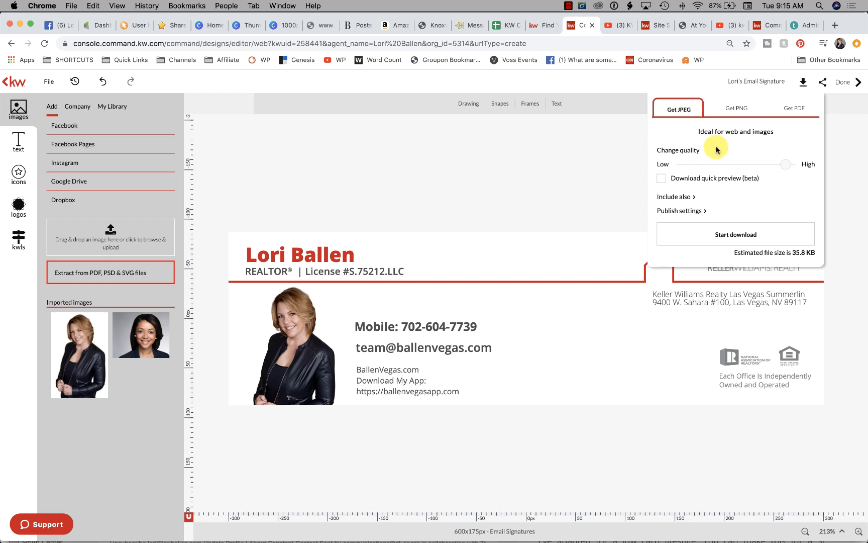
click(736, 234)
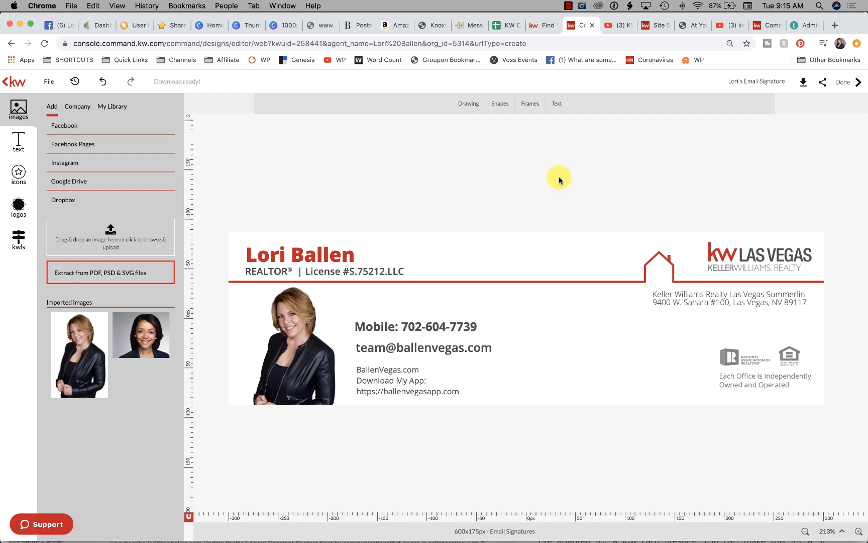
click(802, 82)
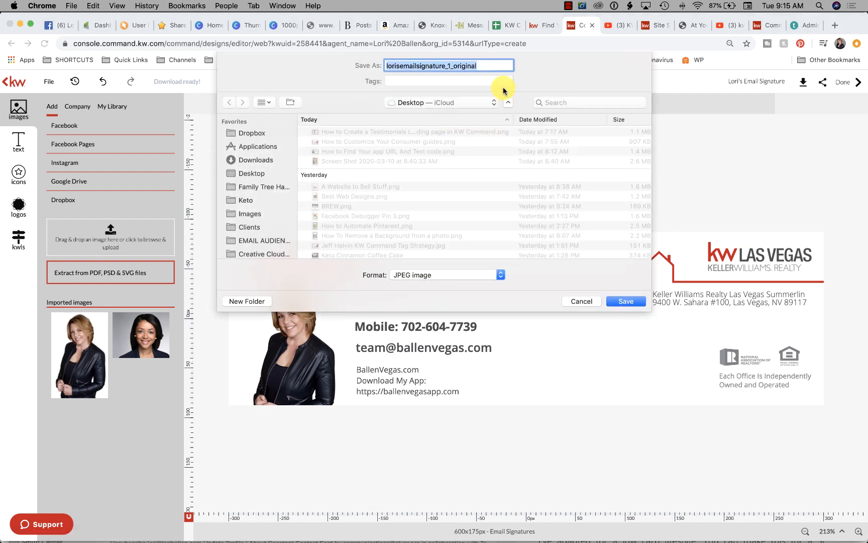
text(Lori's Email S)
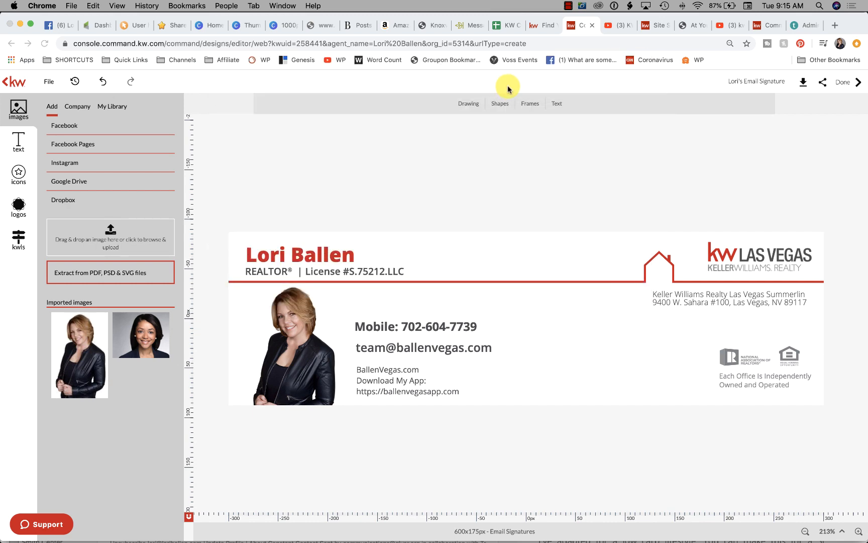
Switch to the Gmail account and go to See all settings
click(802, 82)
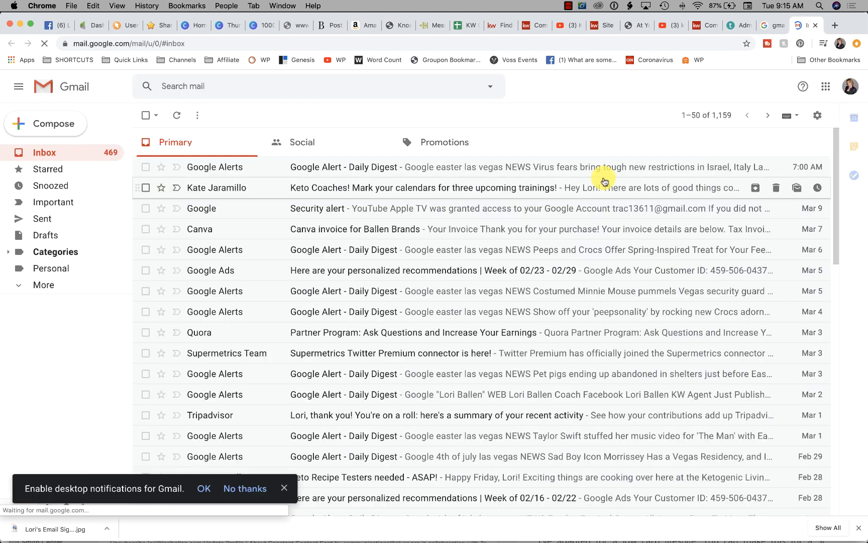
click(849, 86)
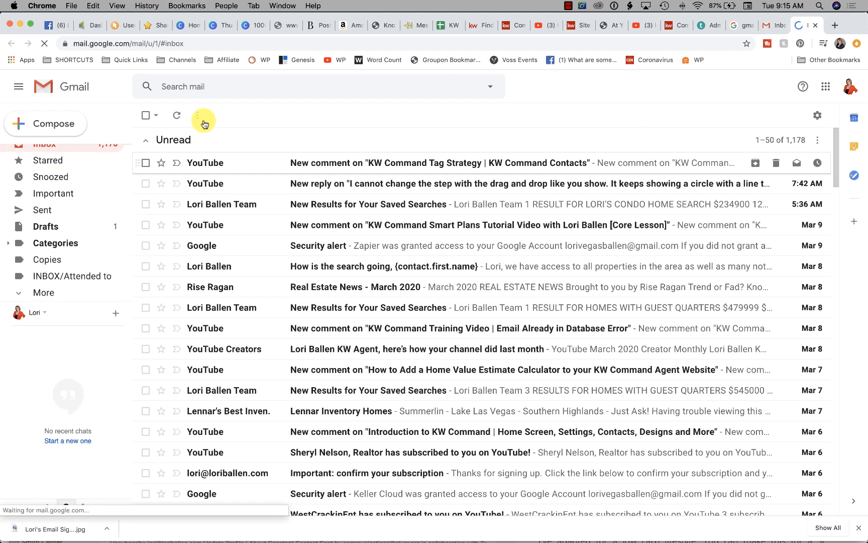
click(568, 6)
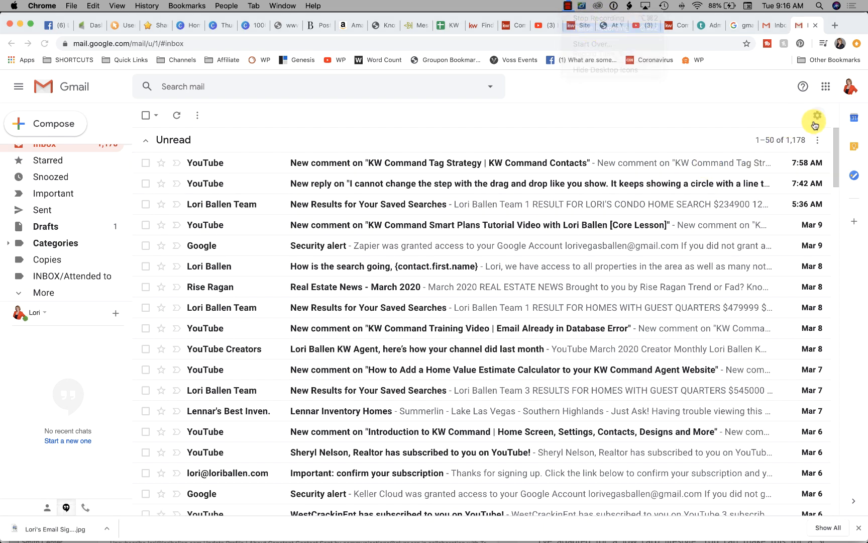
click(817, 117)
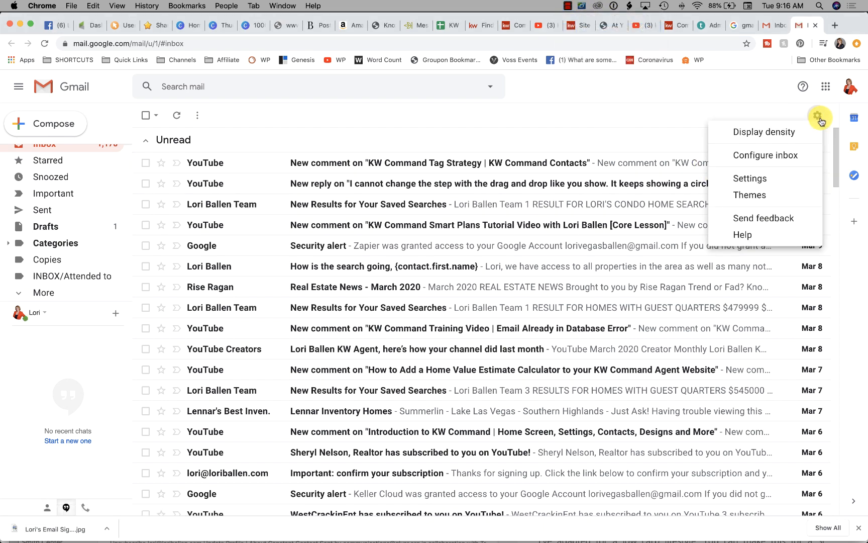
click(821, 116)
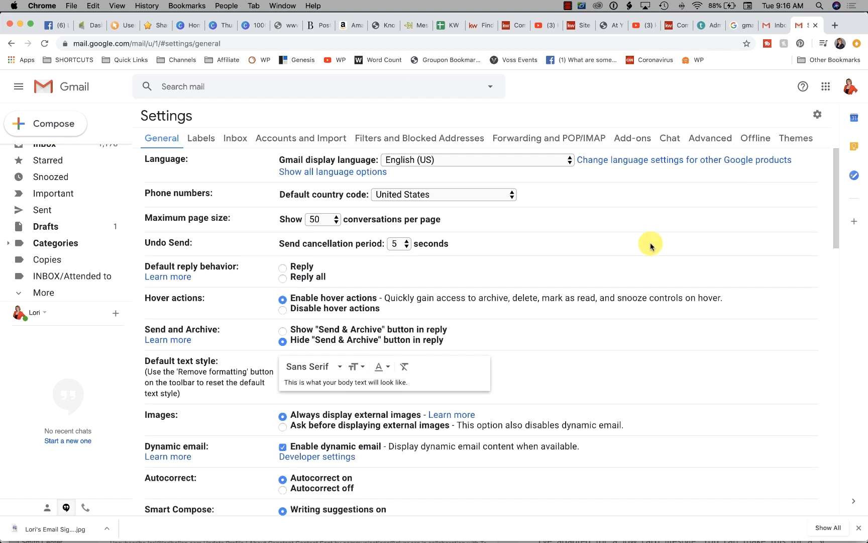
Scroll the general settings down to the Signature section
scroll(down, 3)
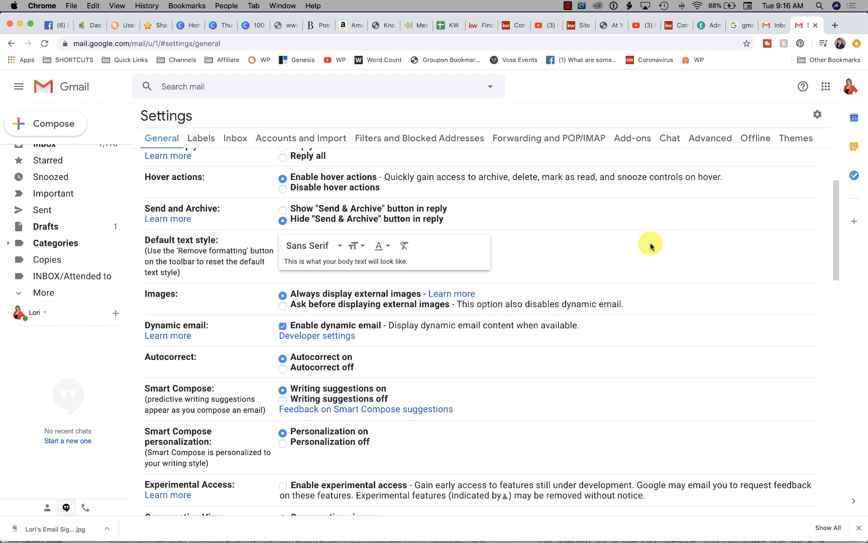
scroll(down, 3)
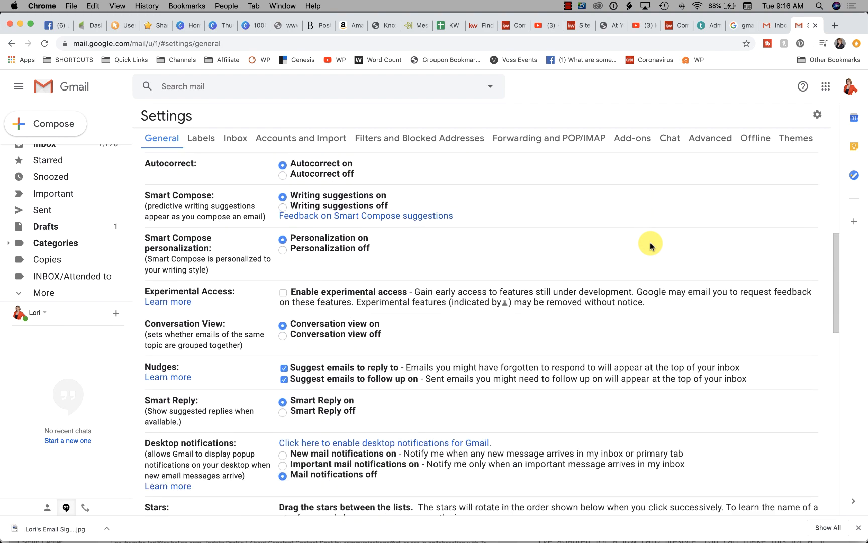
scroll(down, 3)
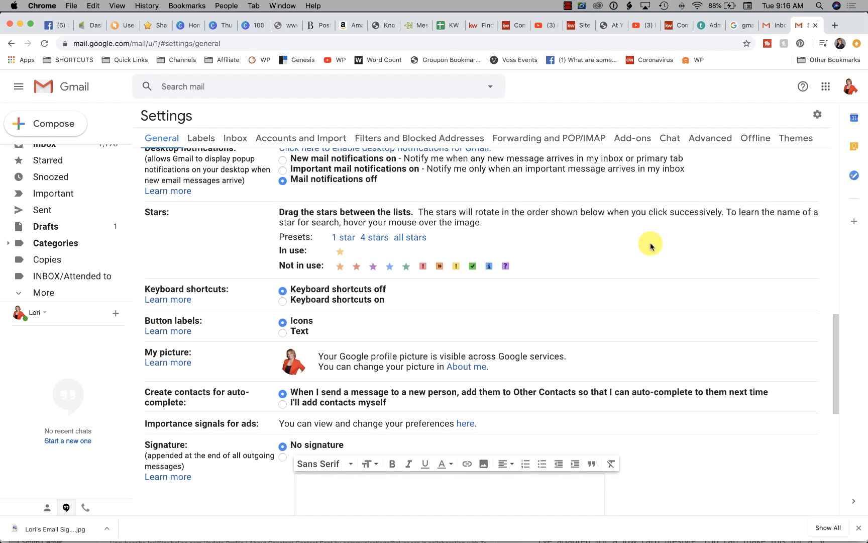
Choose a custom signature instead of none and start inserting an image
scroll(down, 3)
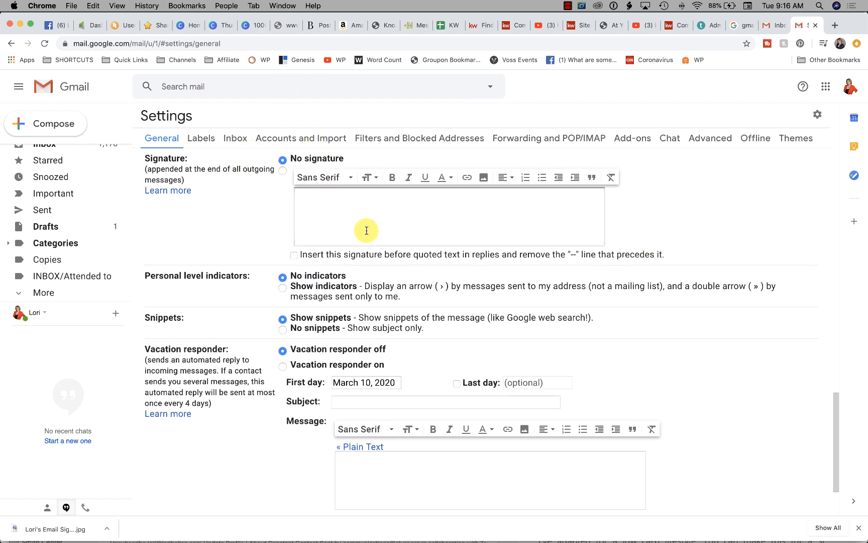
mouse_move(349, 214)
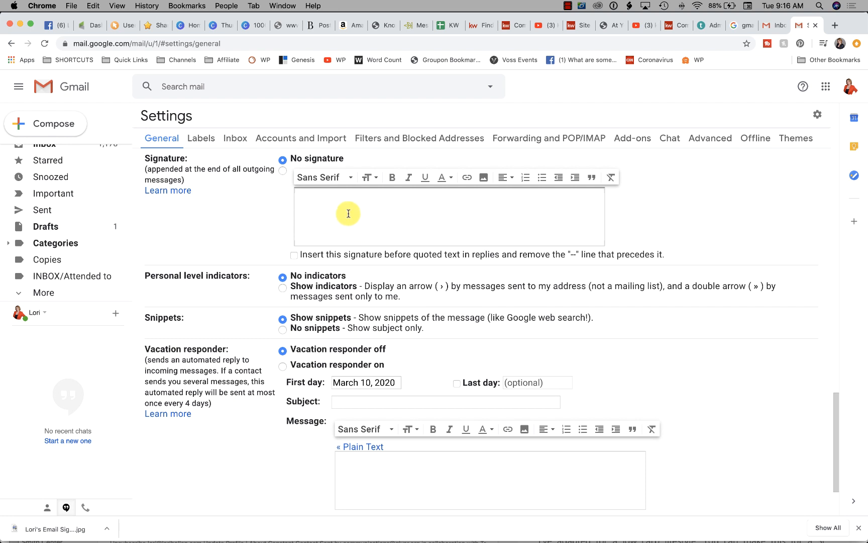
mouse_move(281, 177)
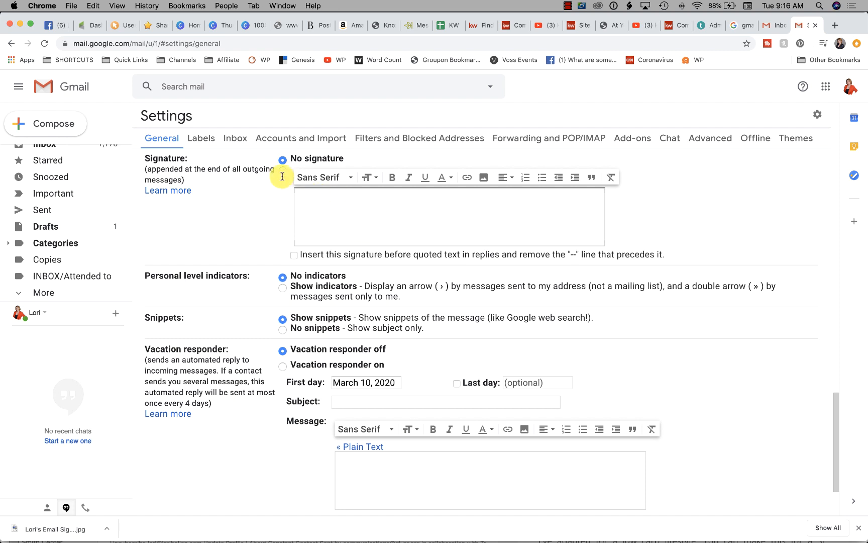
mouse_move(282, 175)
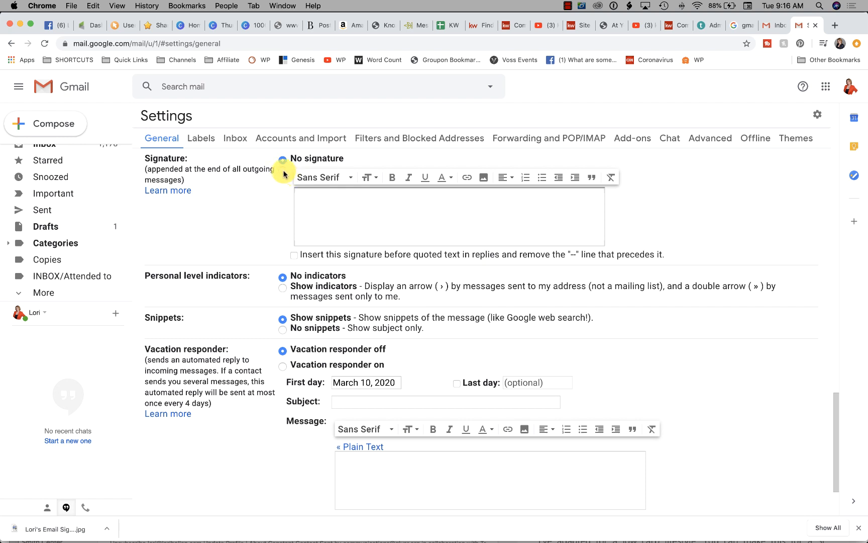
click(283, 172)
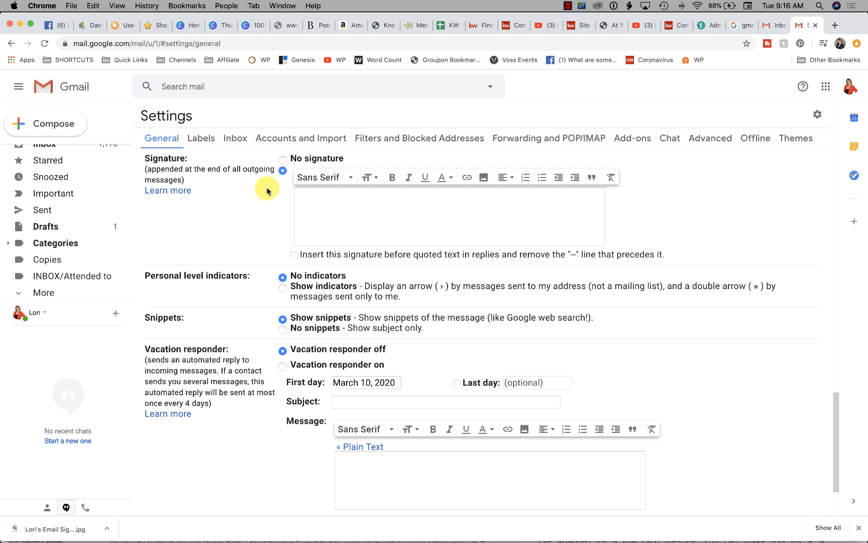
mouse_move(404, 198)
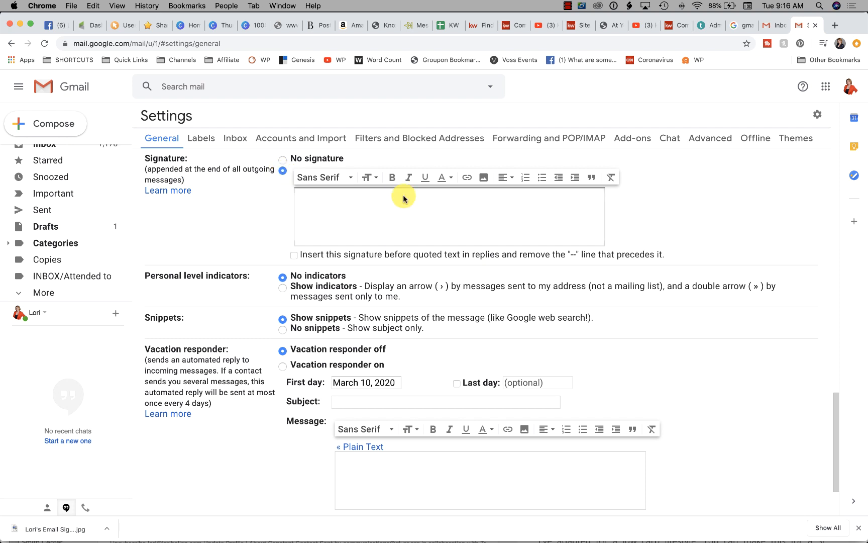
mouse_move(483, 176)
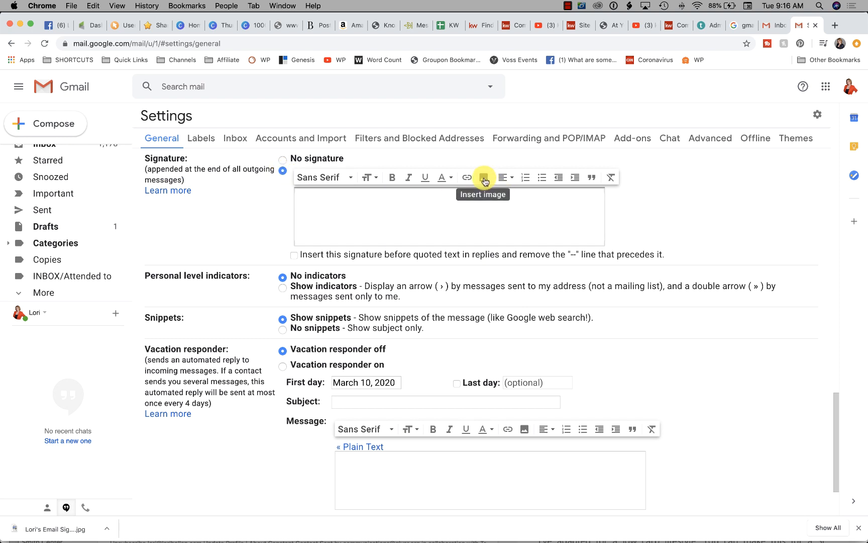
click(482, 177)
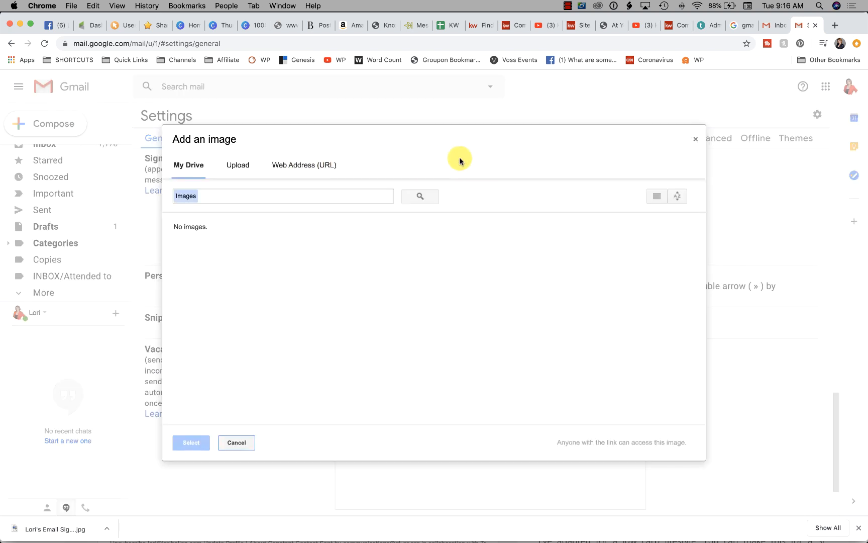
Upload the downloaded Lori Ballen signature JPEG from the computer into the signature
click(237, 165)
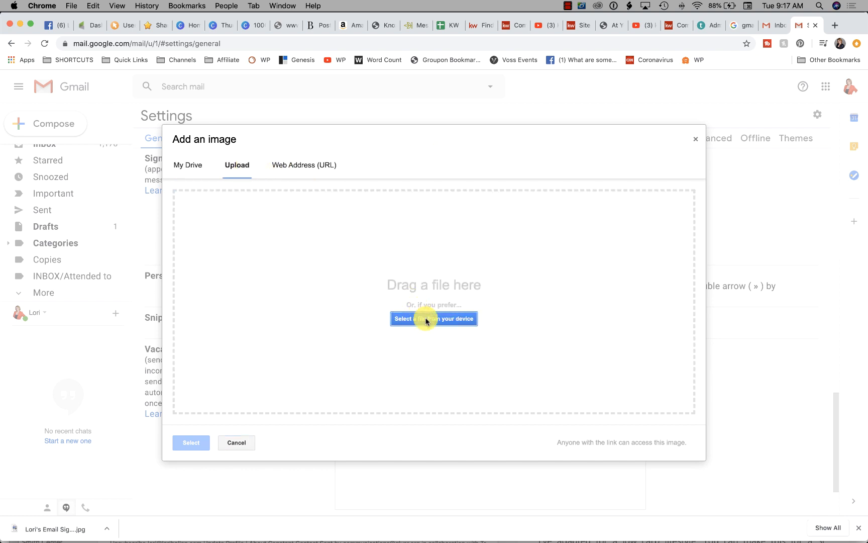
click(433, 319)
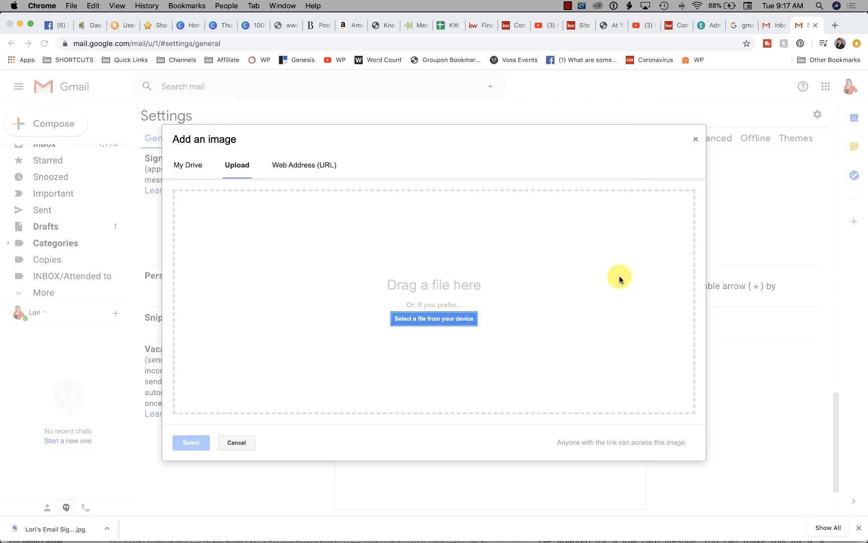
click(433, 318)
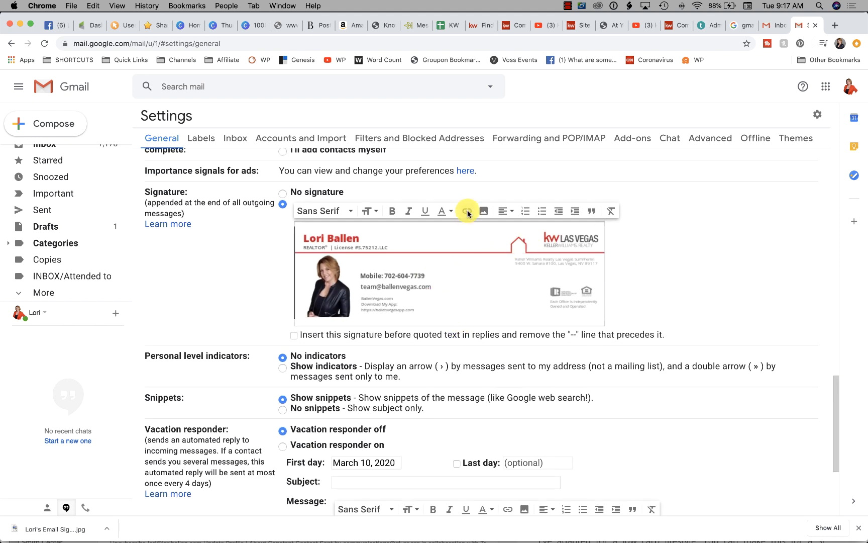
click(468, 211)
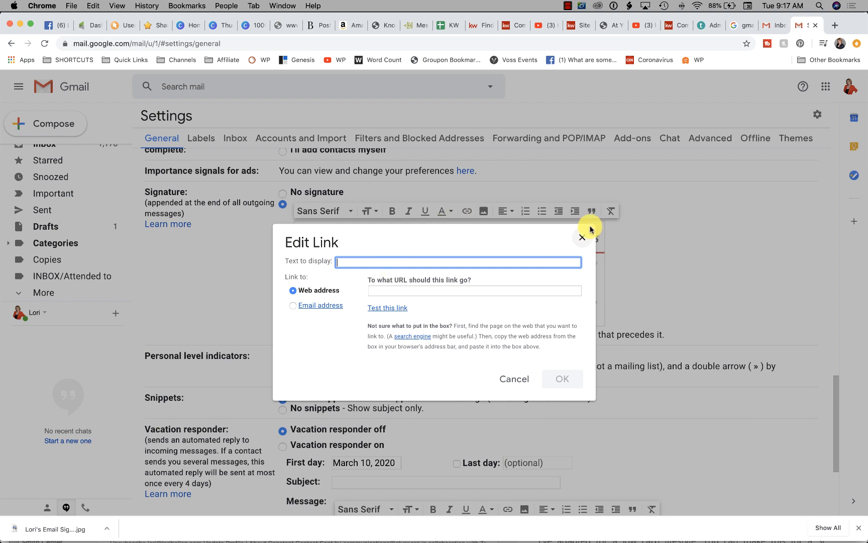
click(581, 237)
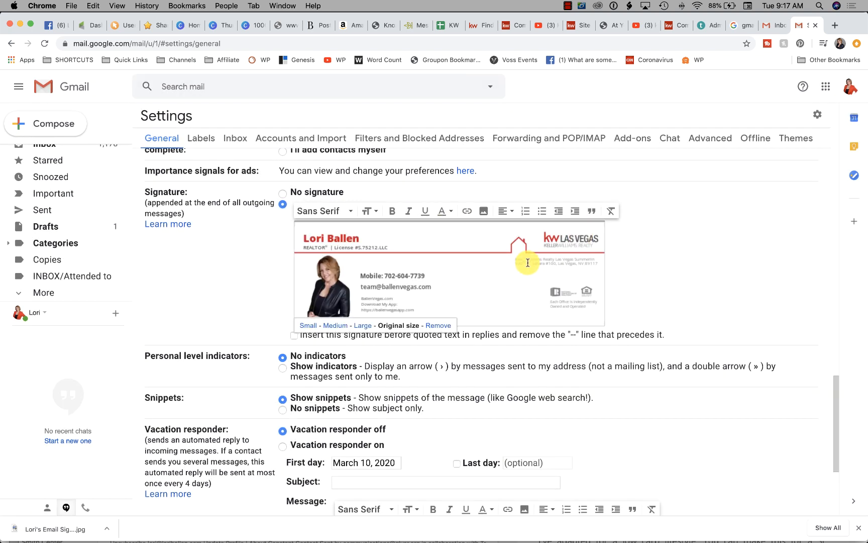
click(467, 211)
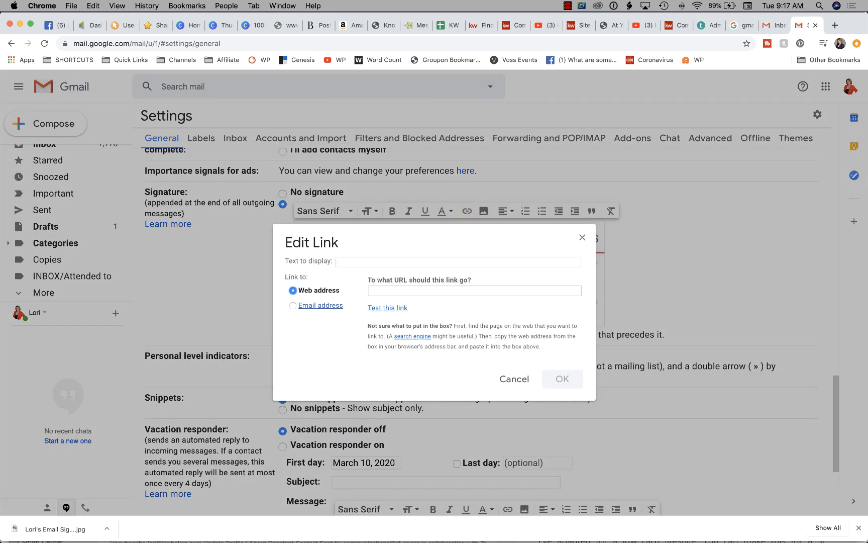
text(https://)
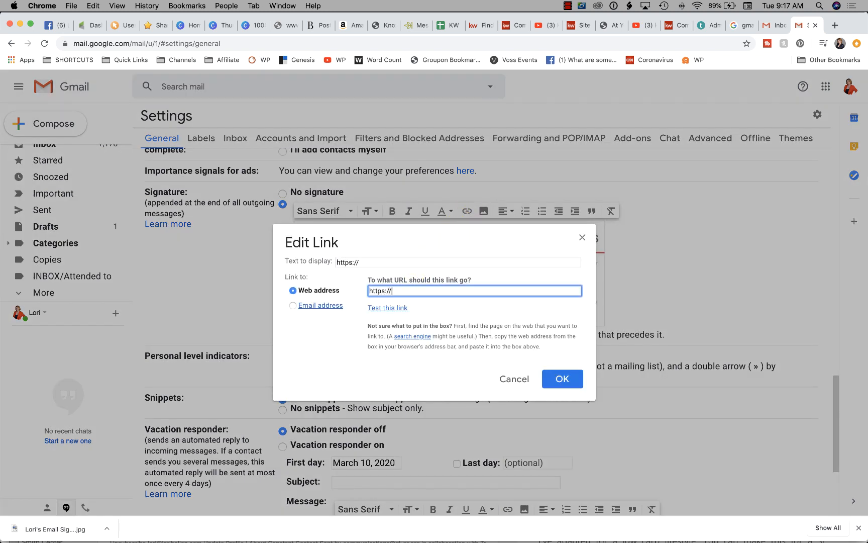
text(ballenvegas.)
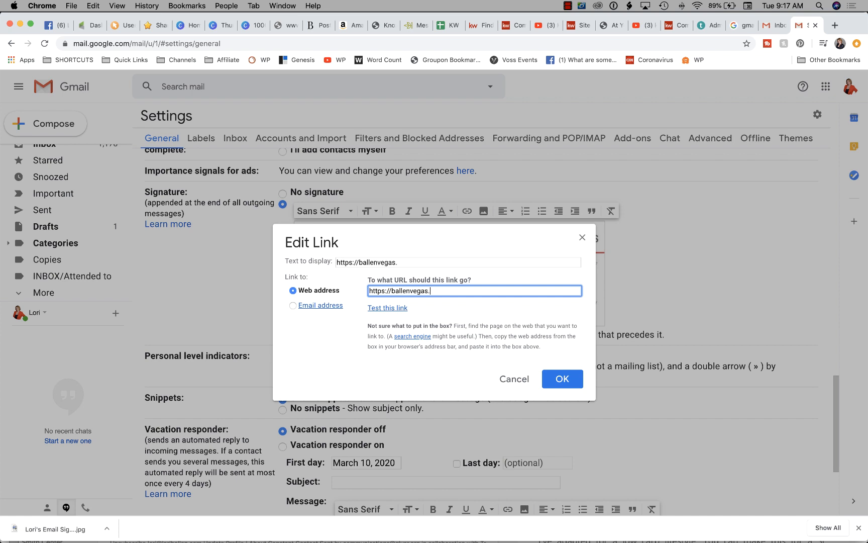
click(561, 378)
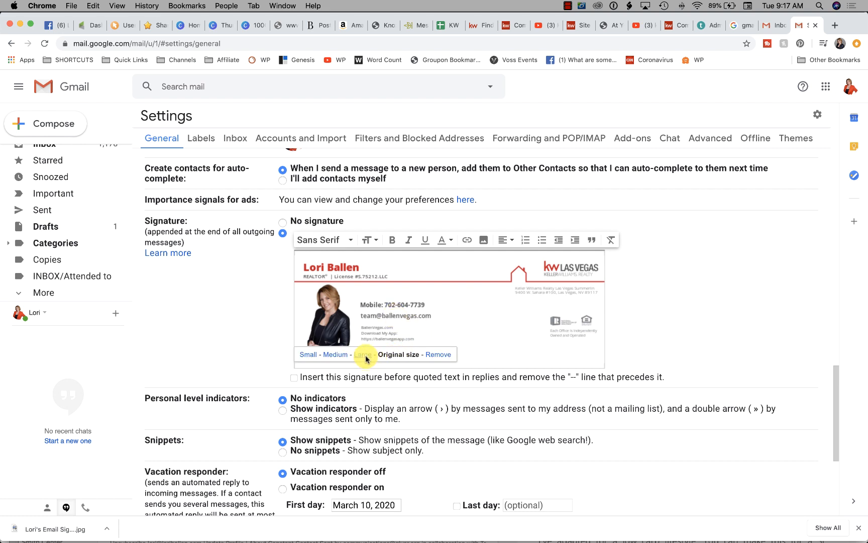
click(363, 355)
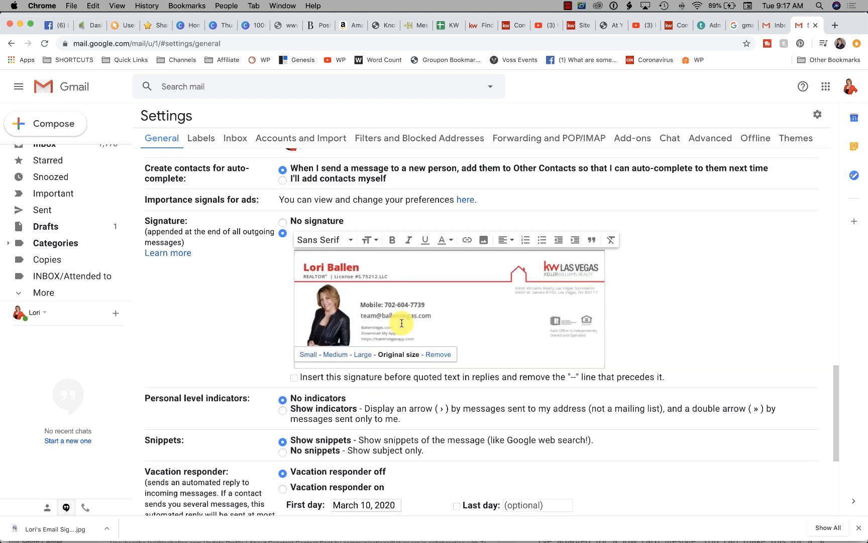
scroll(down, 3)
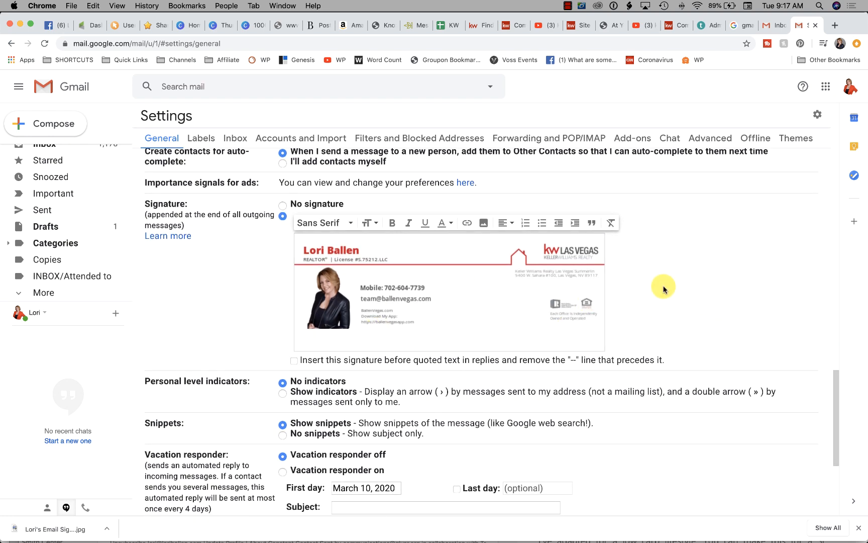
scroll(down, 3)
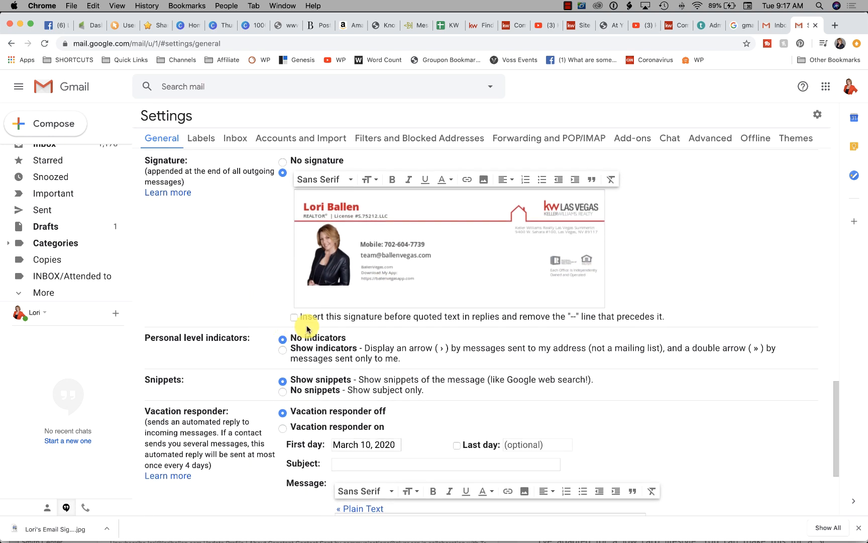
mouse_move(491, 326)
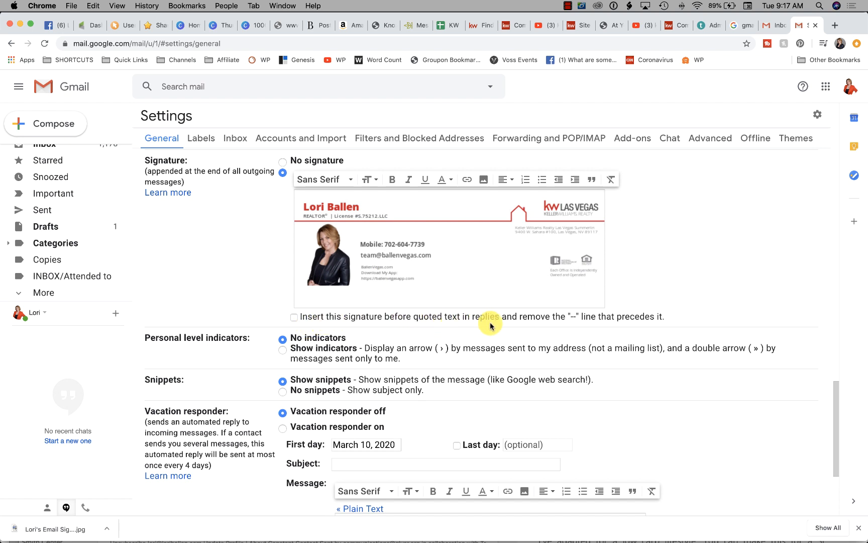
mouse_move(574, 325)
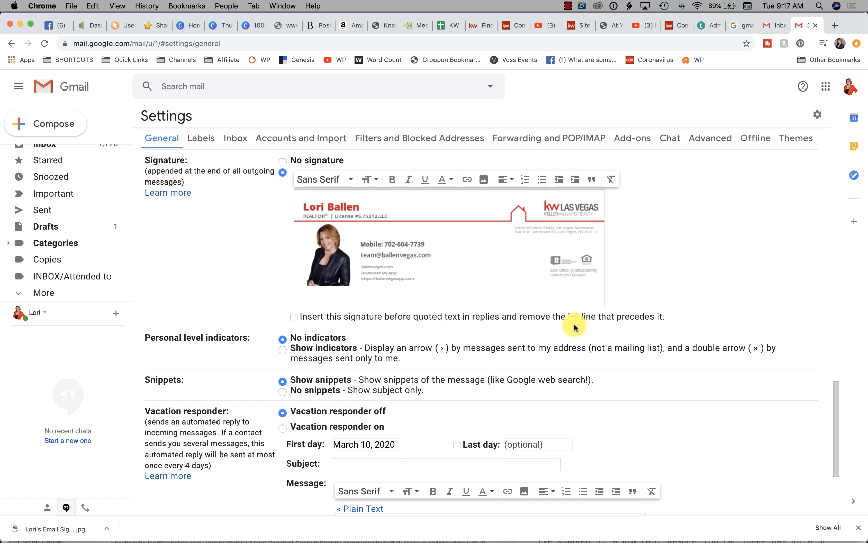
scroll(down, 3)
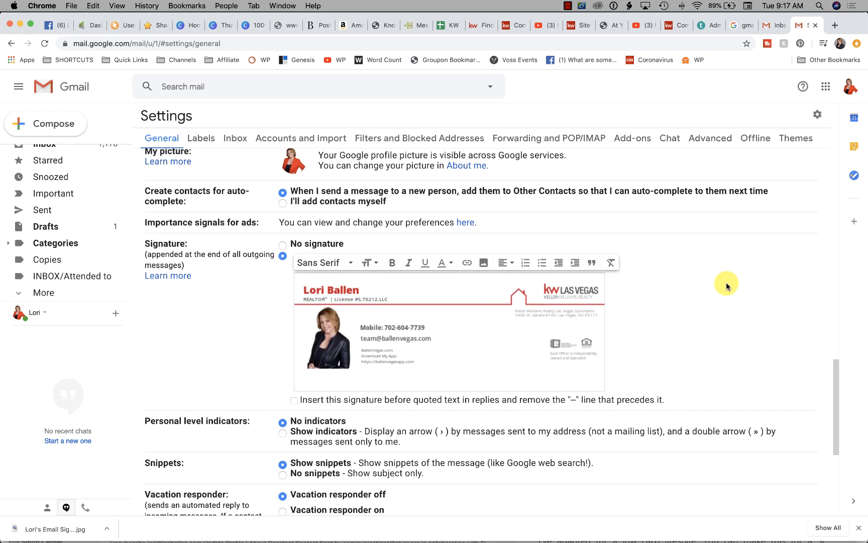
scroll(down, 3)
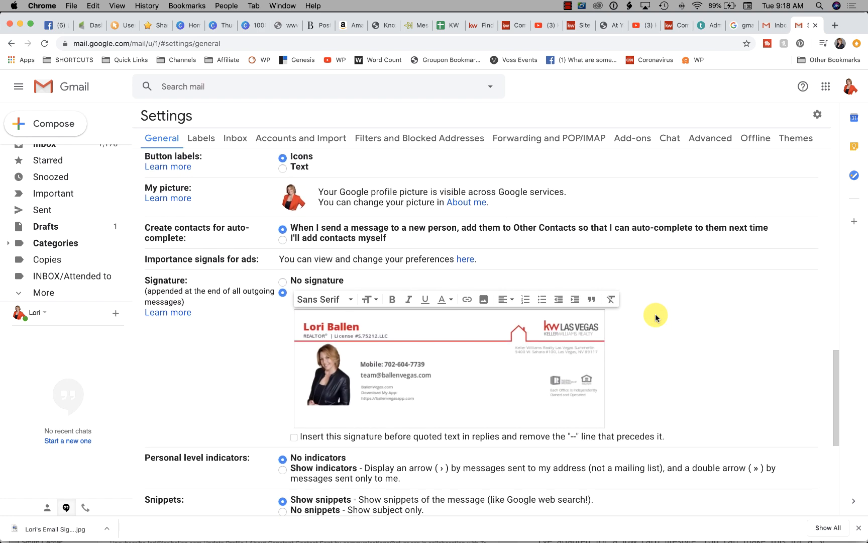
scroll(down, 3)
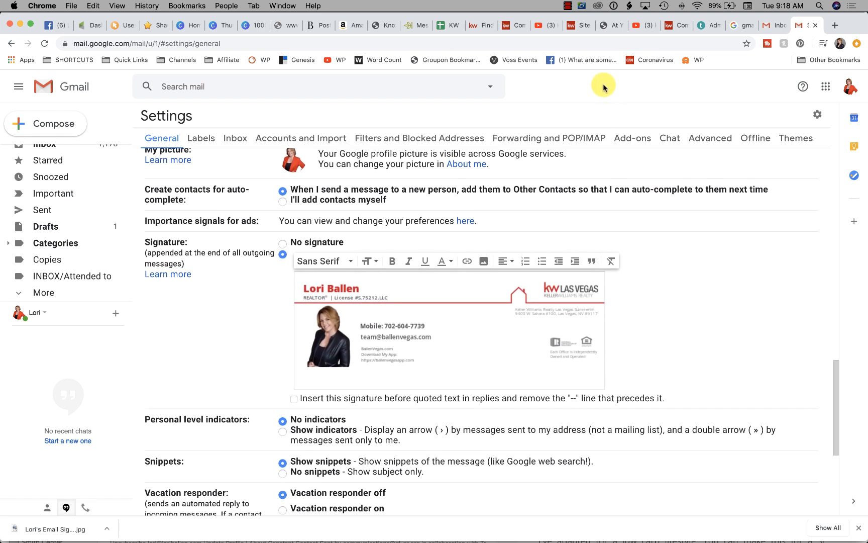
mouse_move(568, 10)
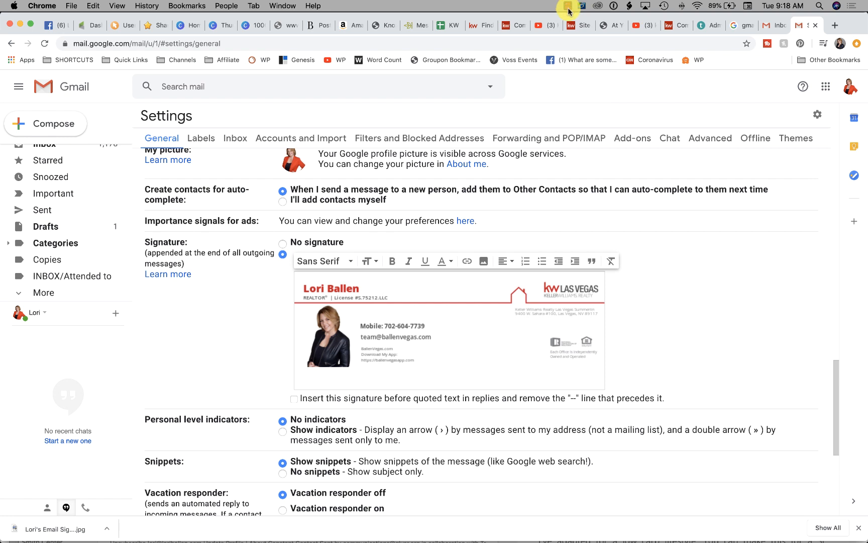
click(567, 6)
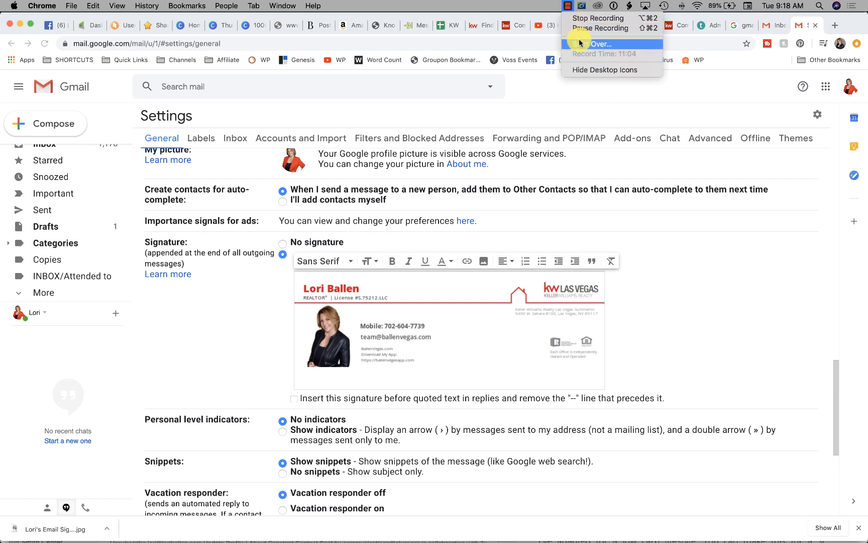